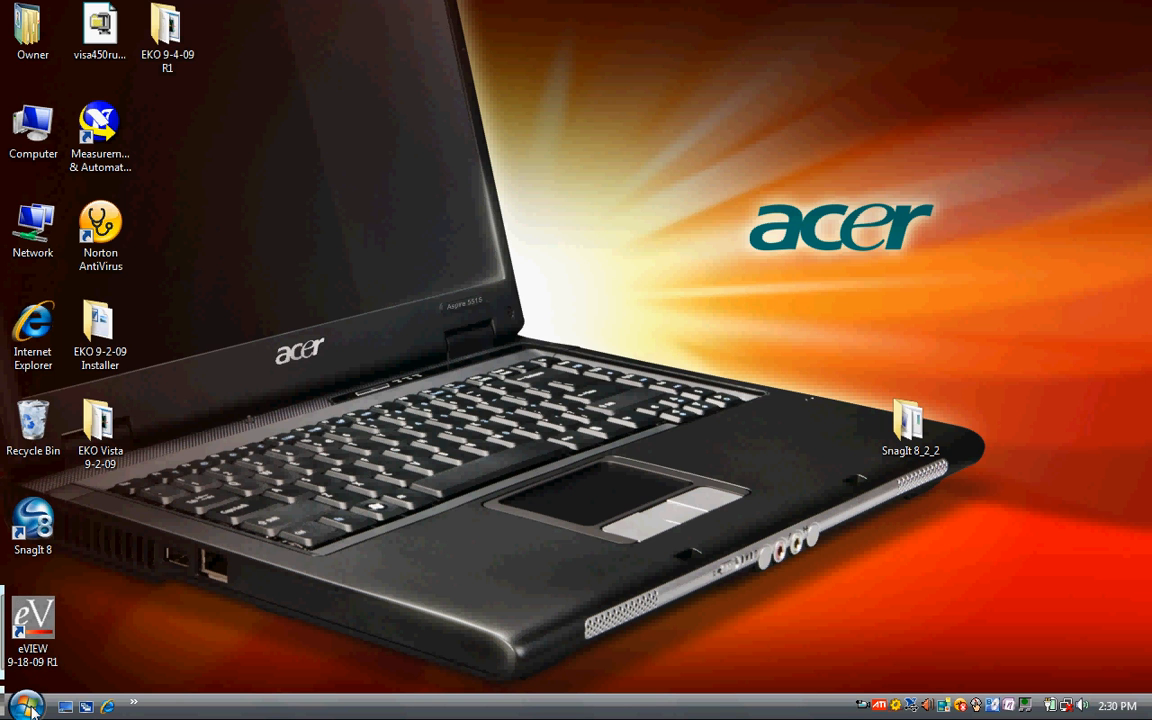
Open the Start menu to find eVIEW 9-18-09 R1 among recent programs
left_click(18, 705)
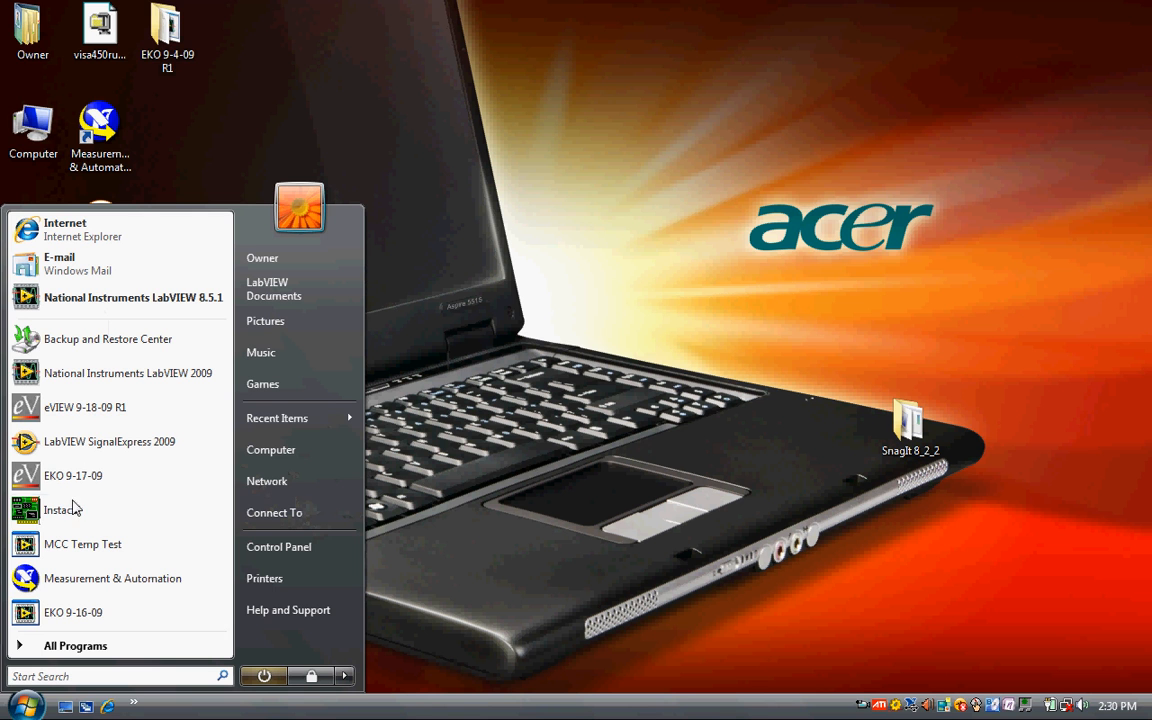
mouse_move(85, 407)
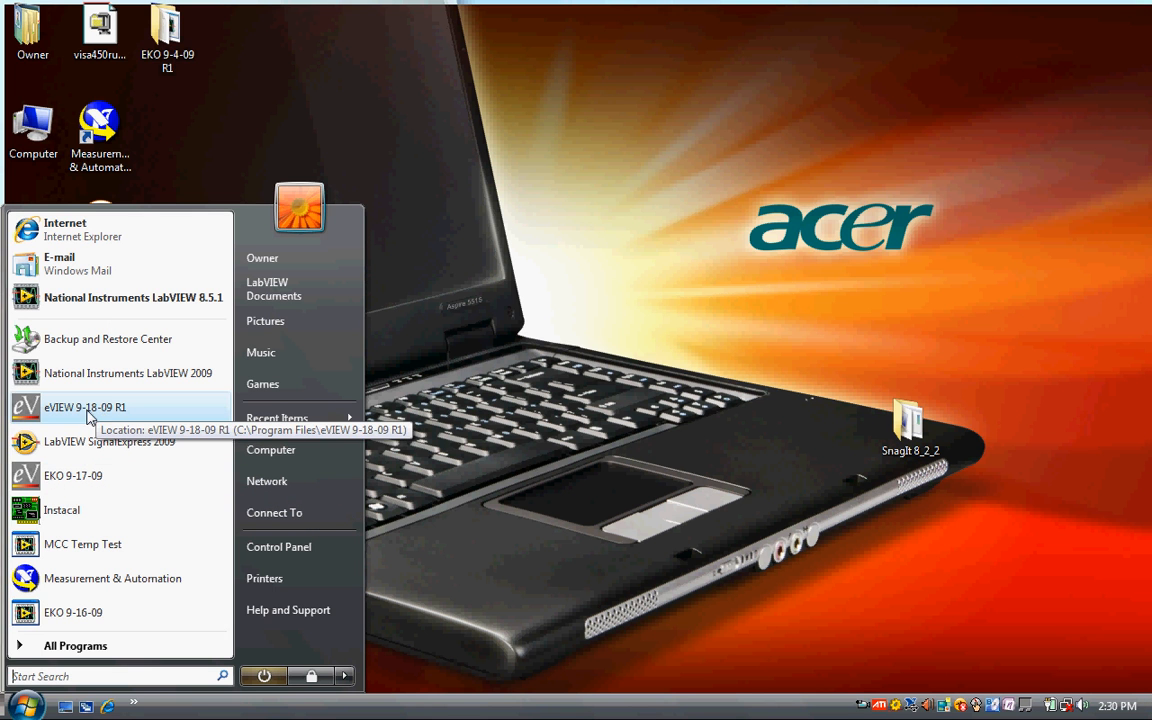
Launch eVIEW 9-18-09 R1 and accept EKO DATA as the storage file
left_click(85, 407)
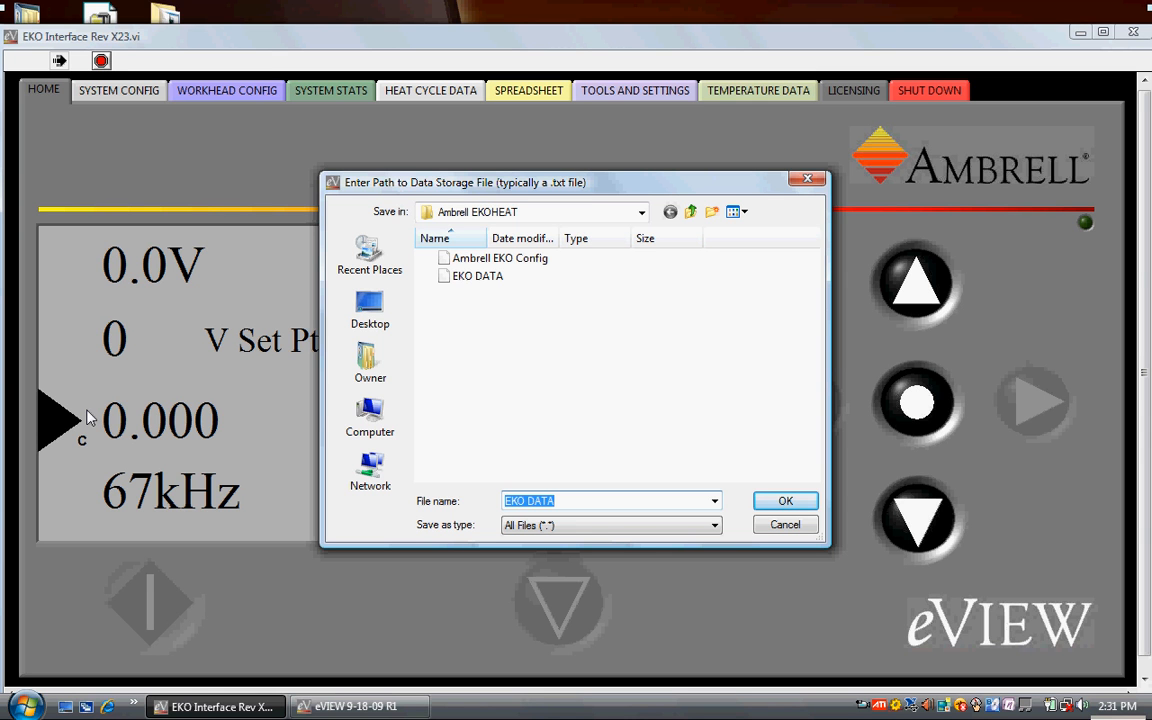
mouse_move(205, 272)
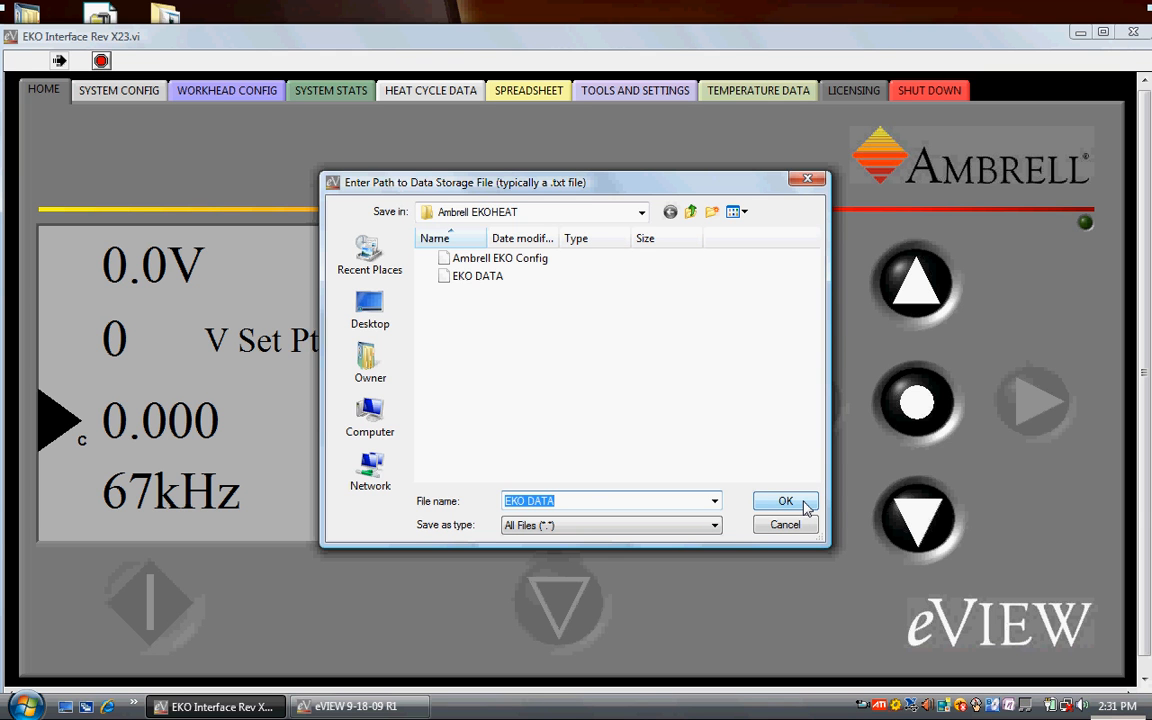
left_click(786, 501)
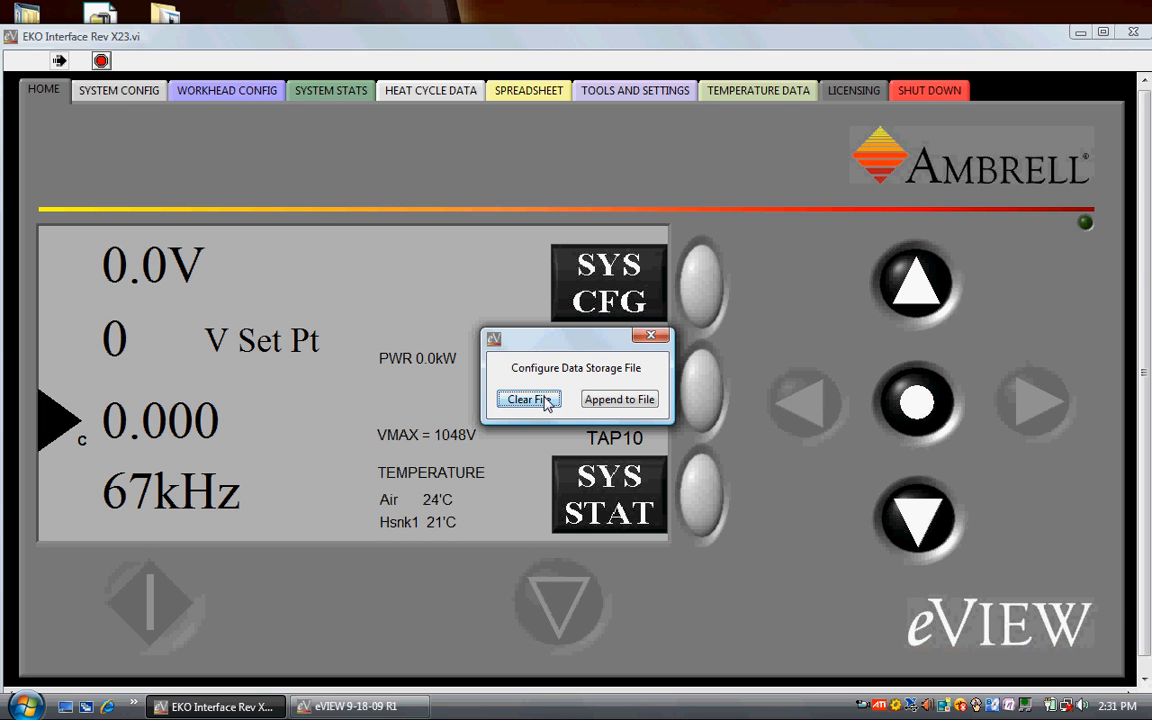
Choose Clear File to wipe old data from the storage file
left_click(525, 399)
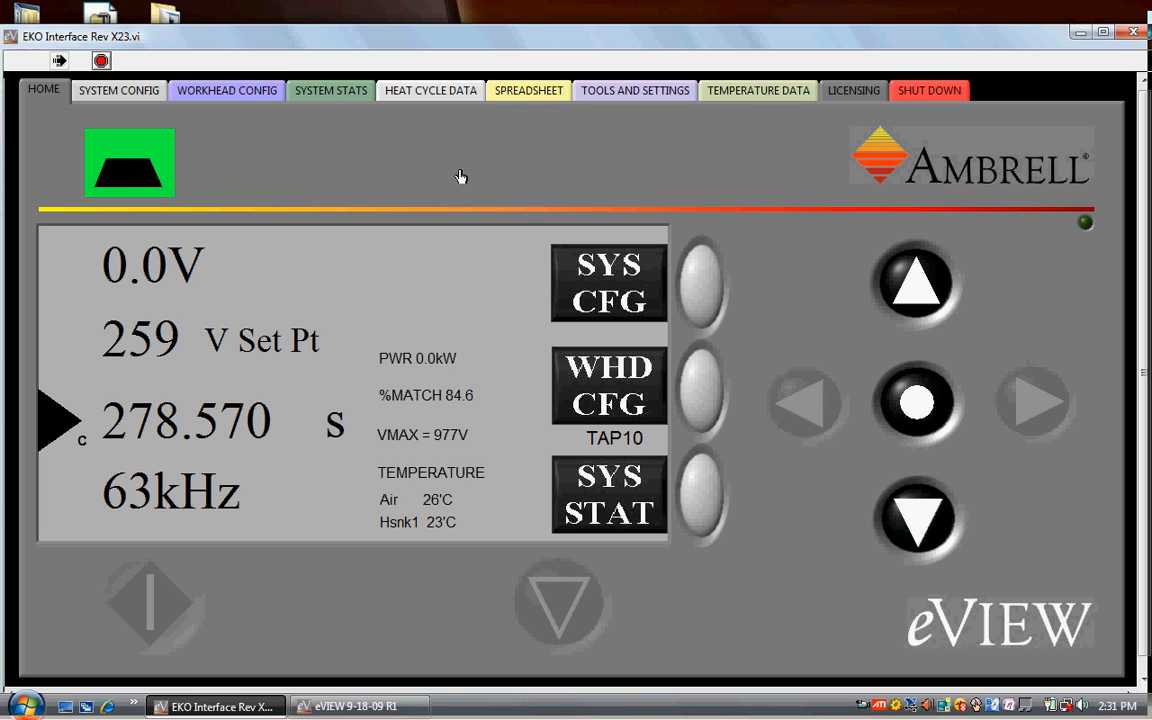
mouse_move(155, 95)
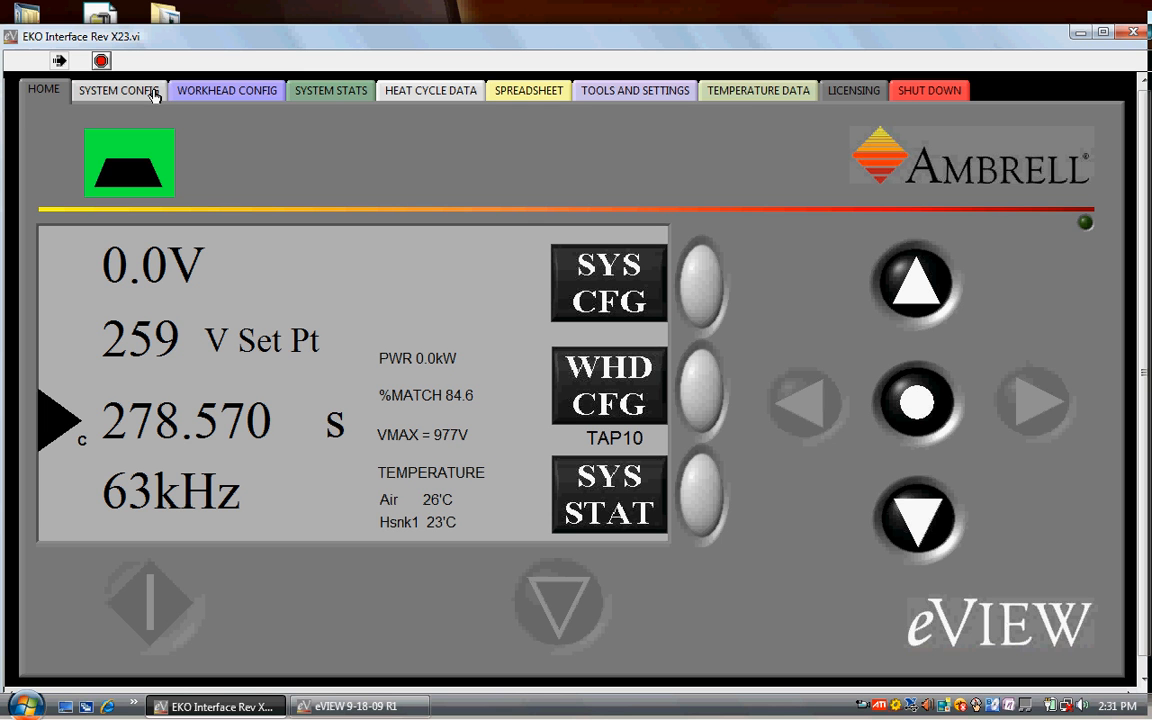
View the System Config and Workhead Config pages, ending on System Stats
left_click(117, 90)
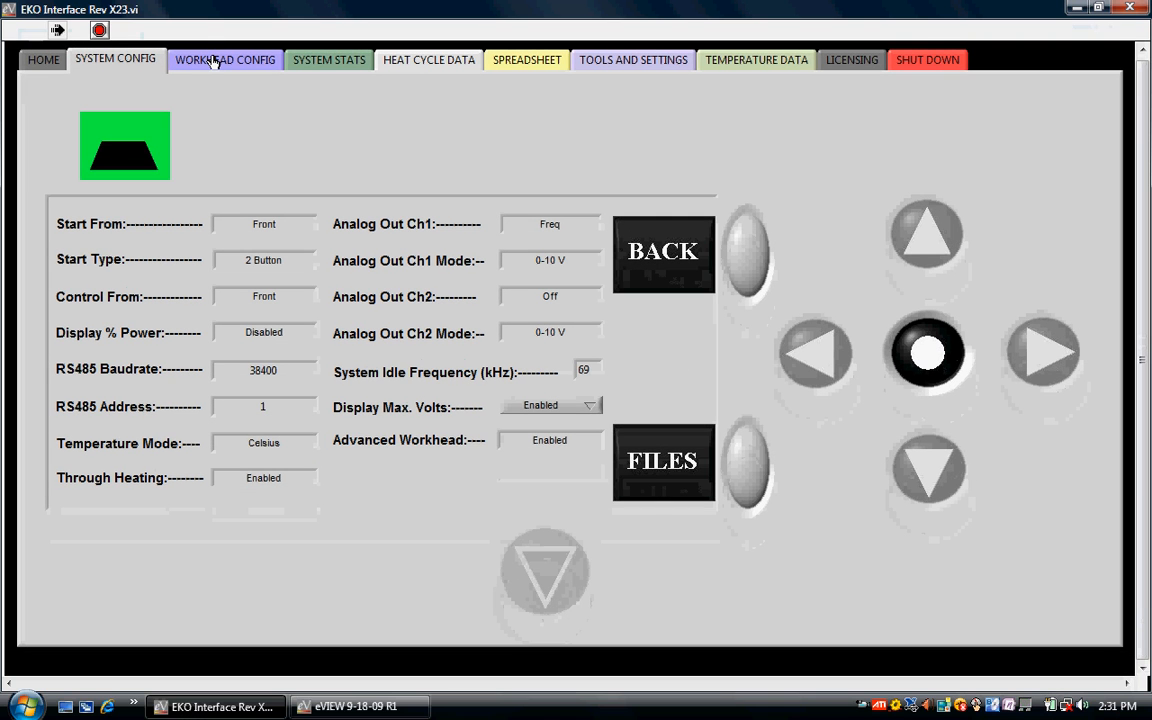
left_click(224, 59)
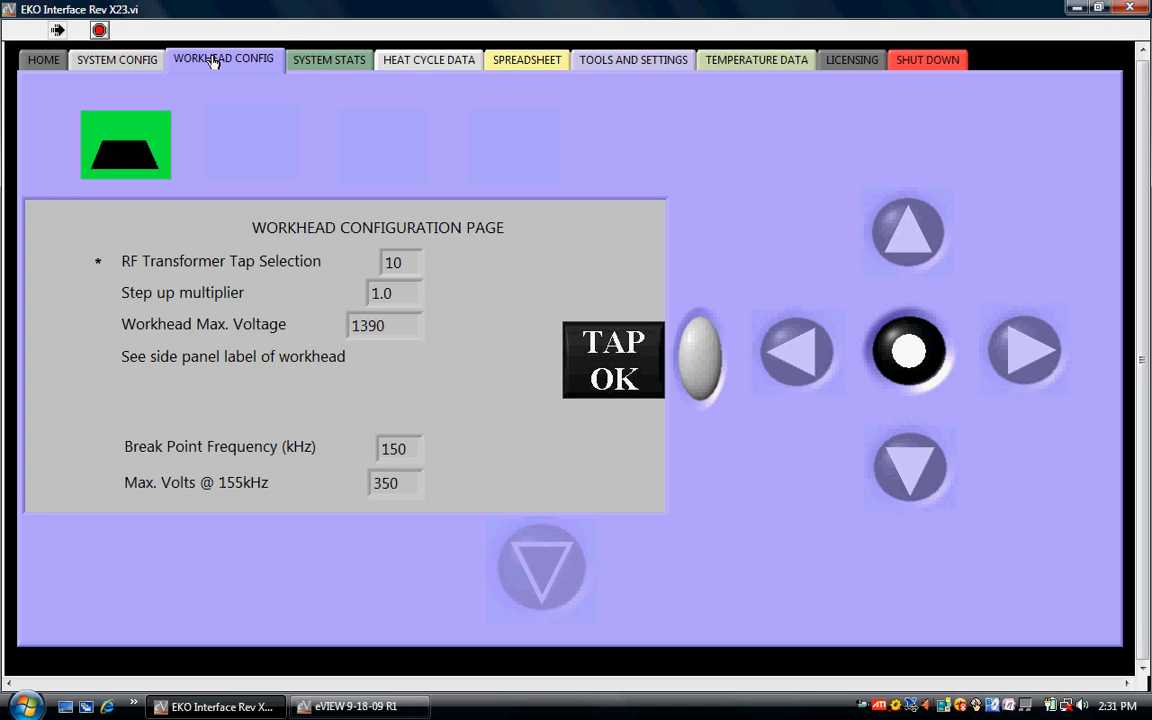
mouse_move(311, 63)
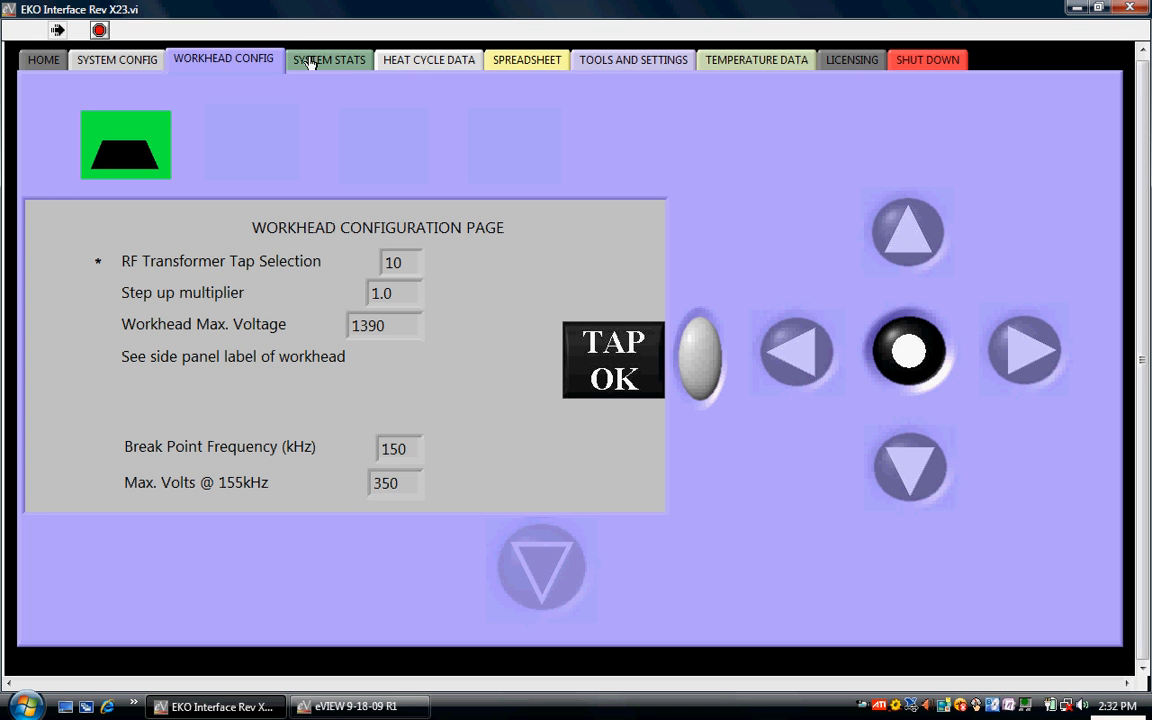
left_click(327, 59)
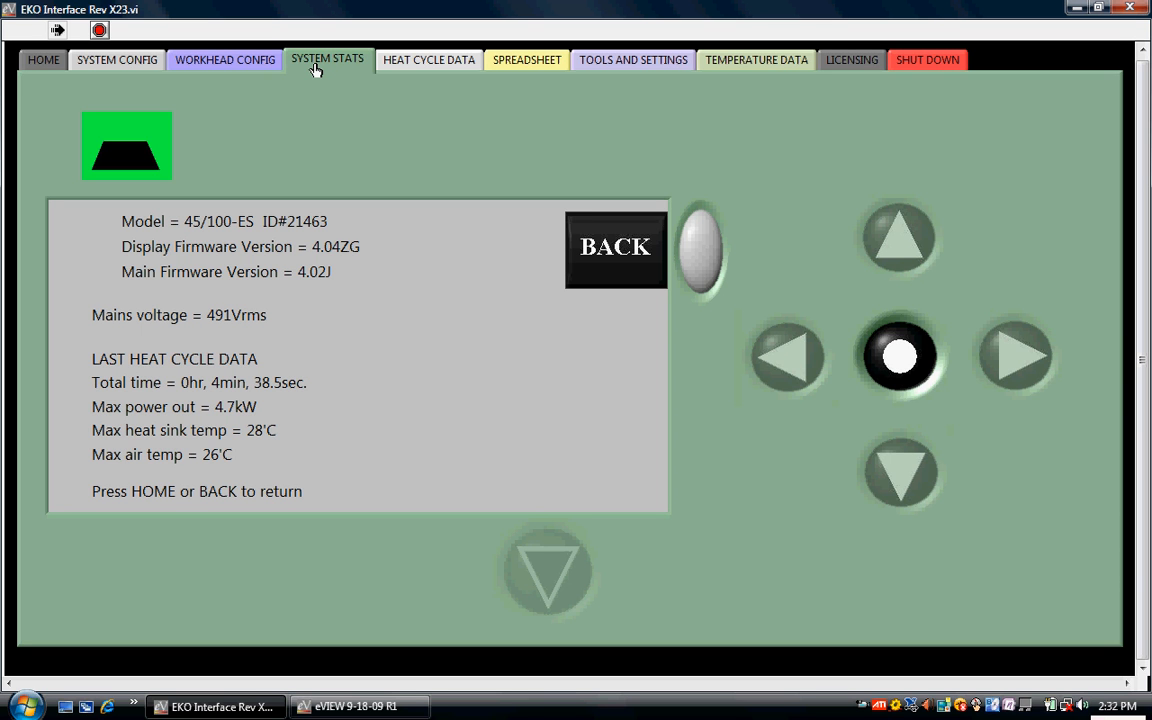
mouse_move(43, 60)
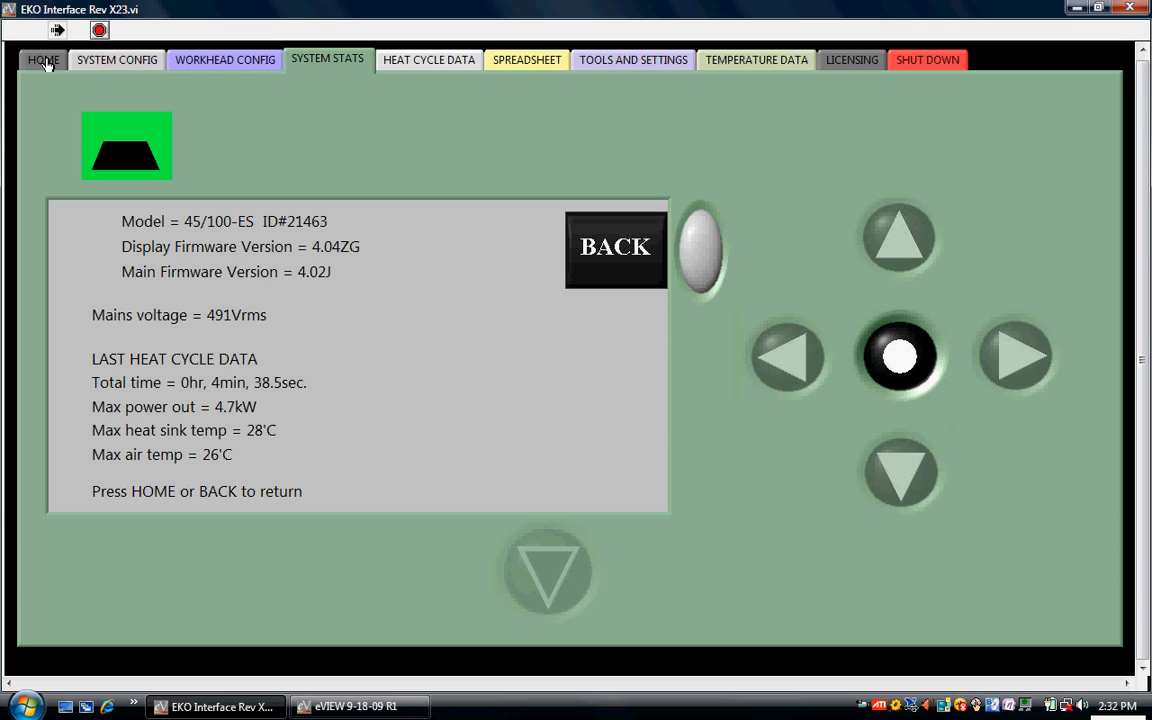
Return to the HOME readout showing 0.0kW power and the 259 V set point
left_click(43, 60)
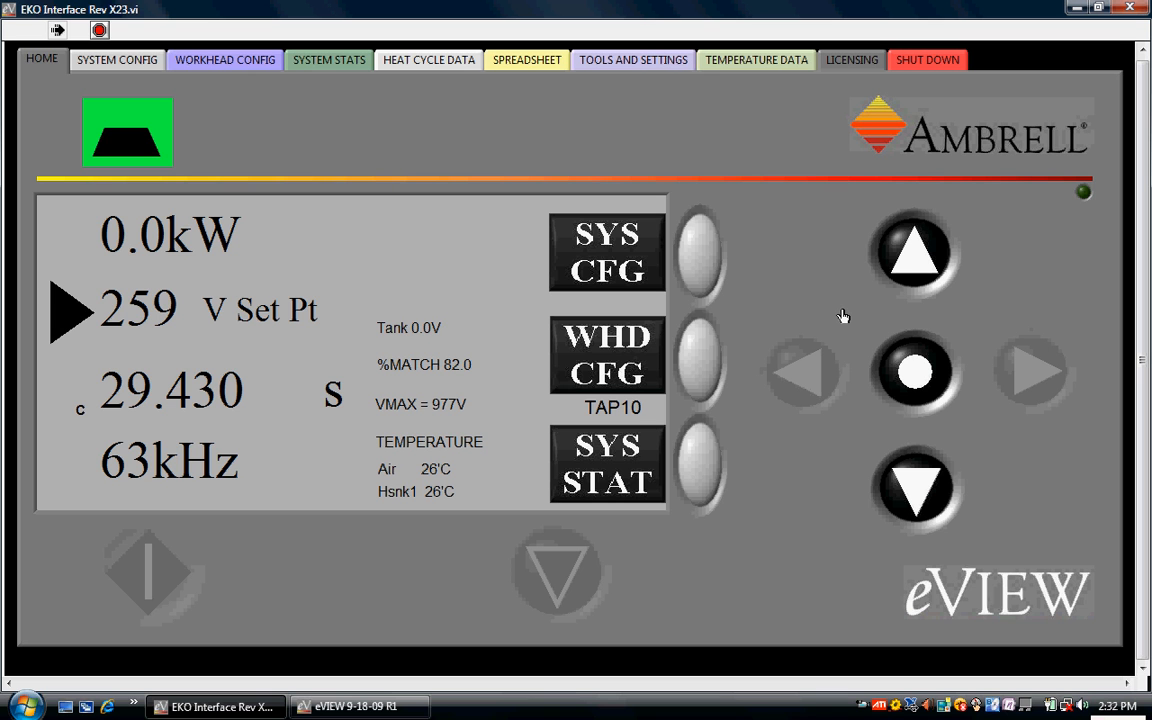
mouse_move(485, 260)
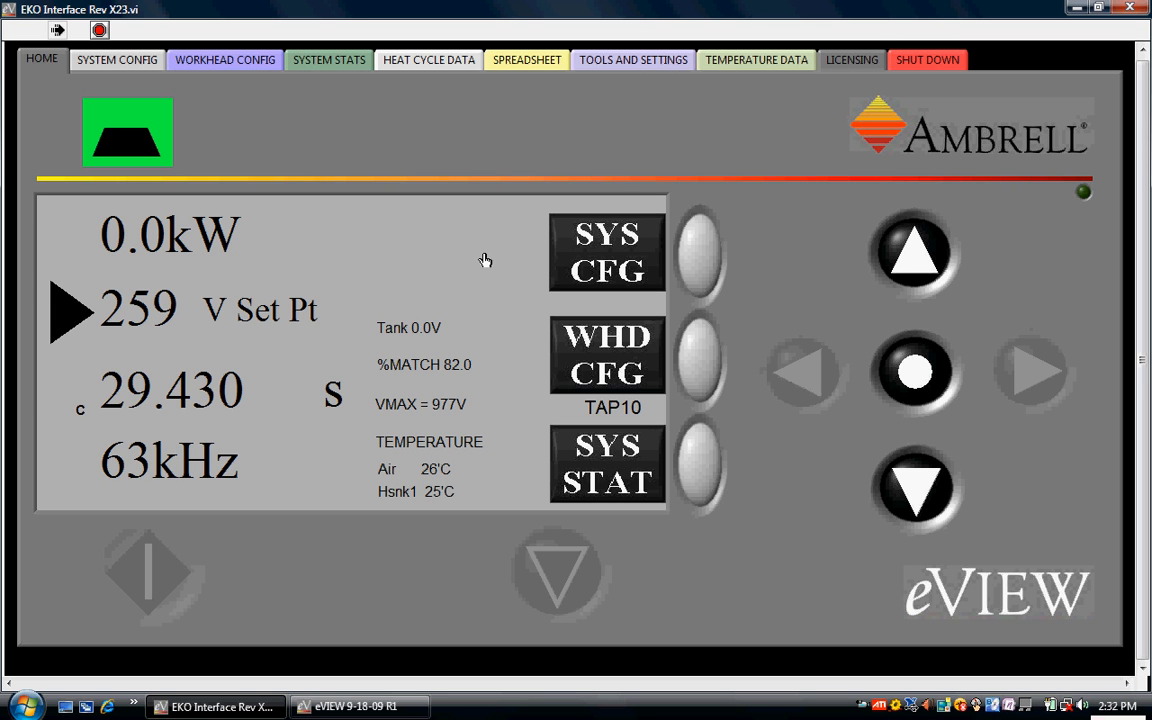
mouse_move(915, 703)
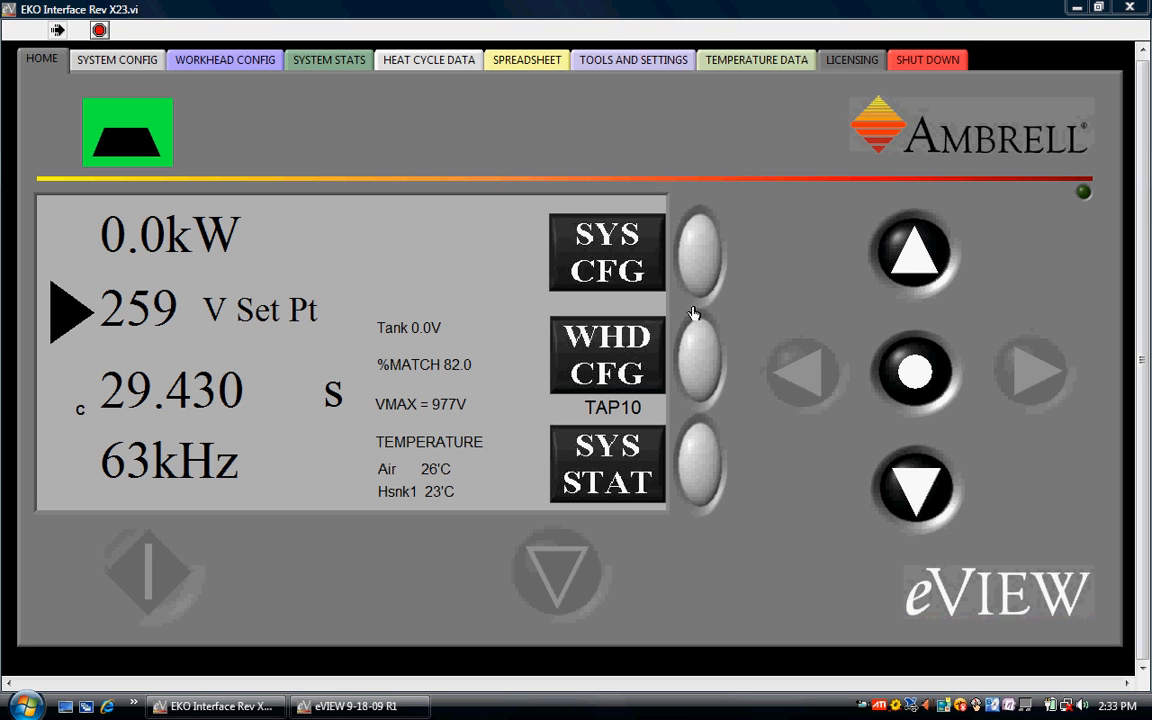
mouse_move(670, 280)
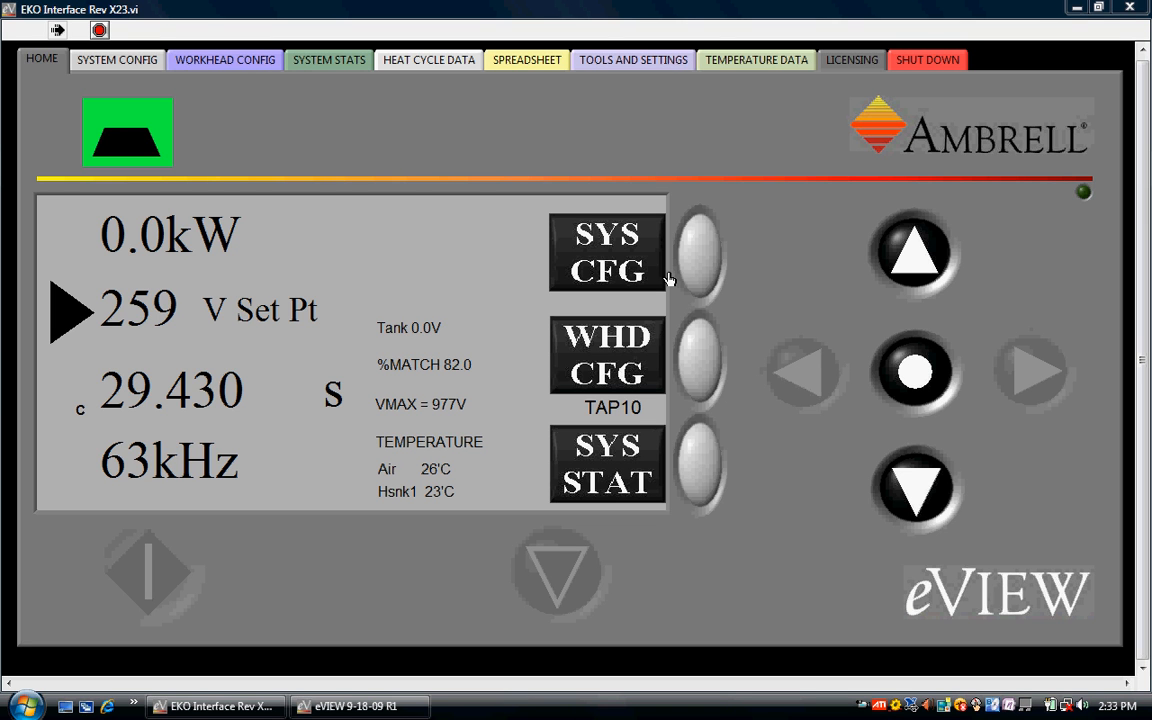
mouse_move(459, 66)
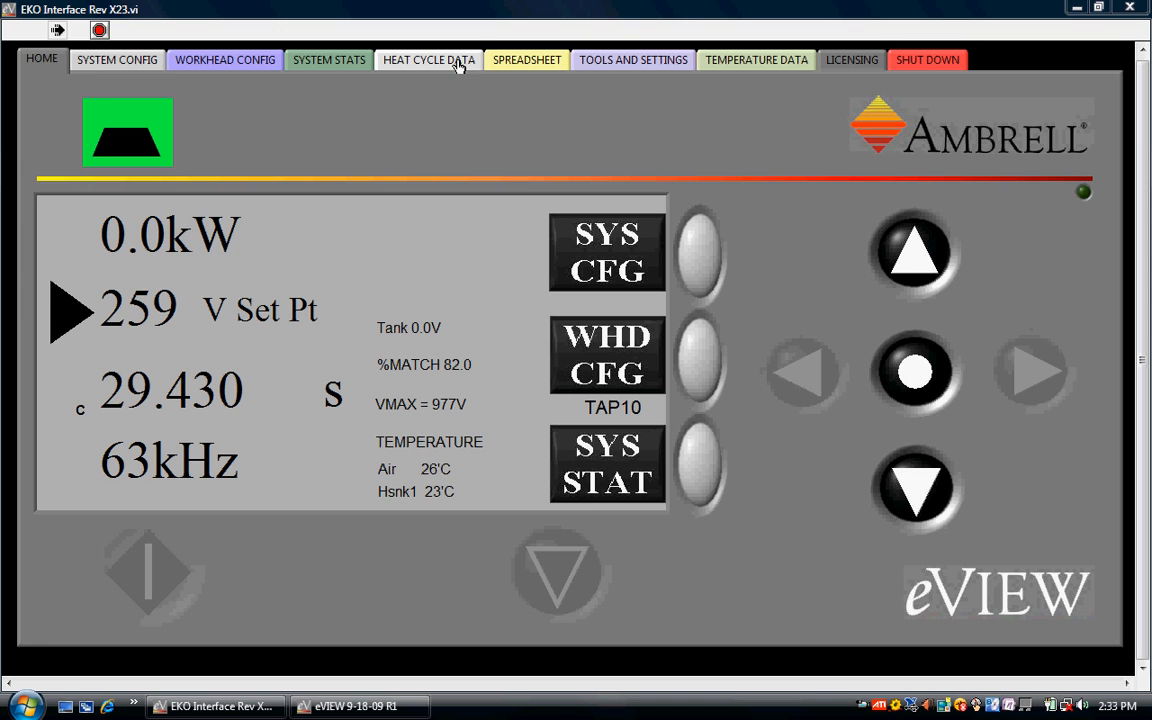
Open the Heat Cycle Data graph page
left_click(428, 59)
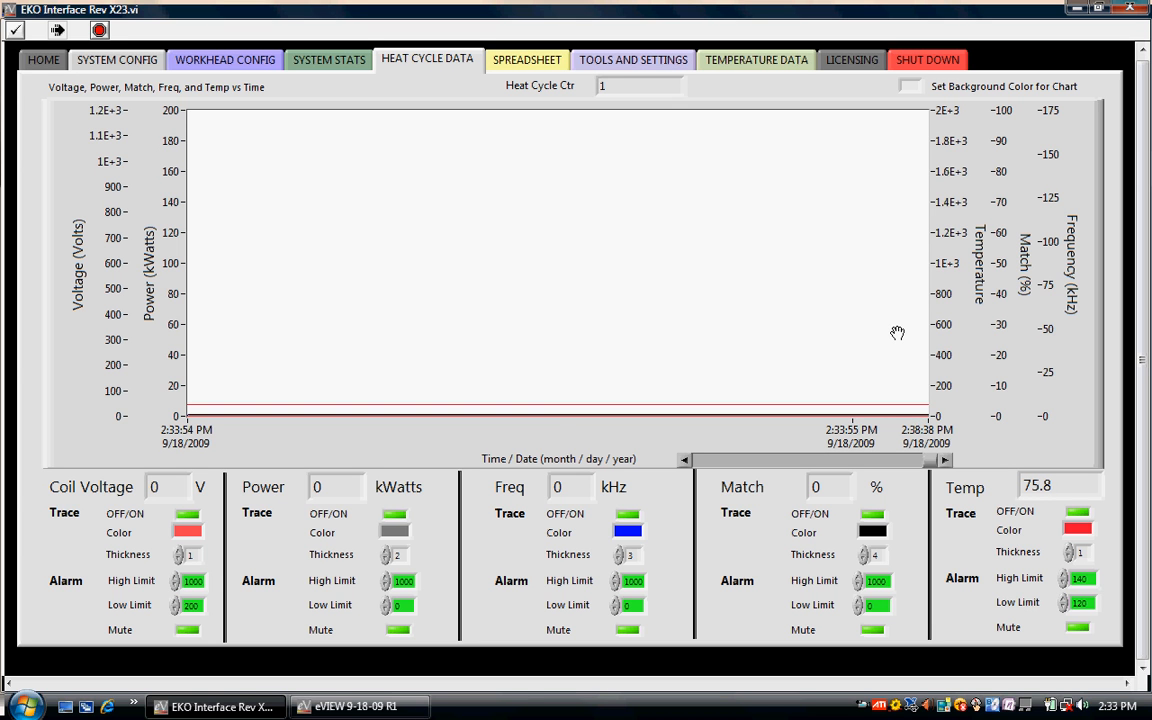
mouse_move(975, 355)
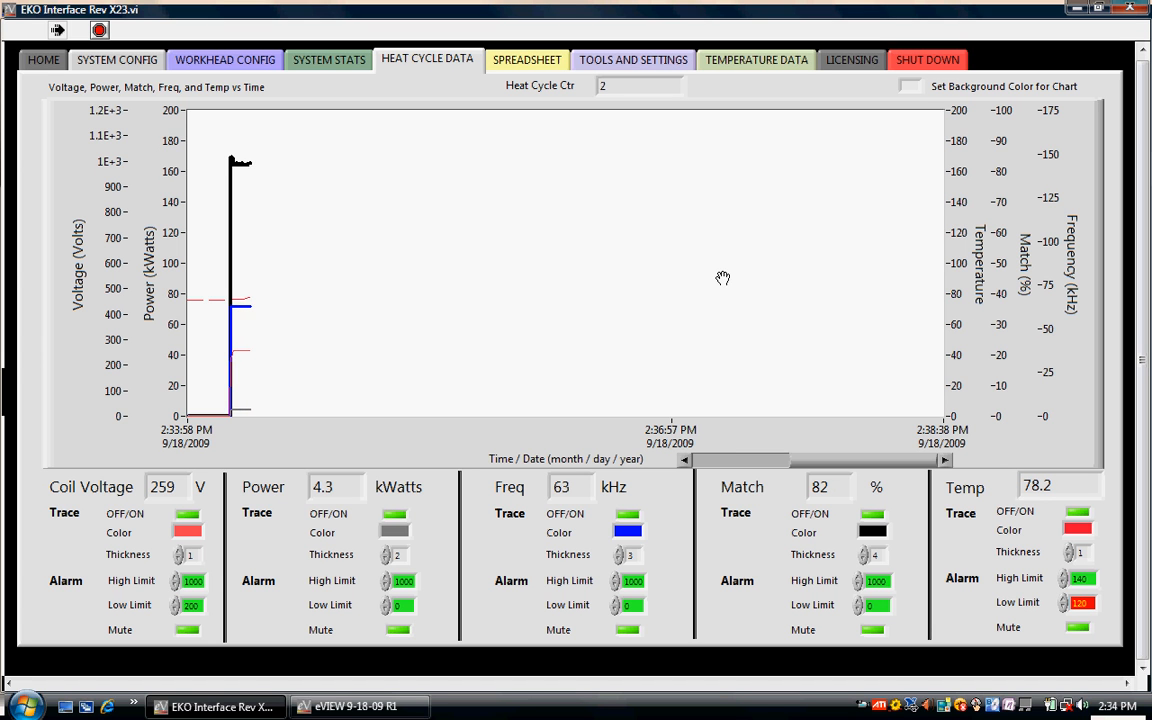
mouse_move(380, 367)
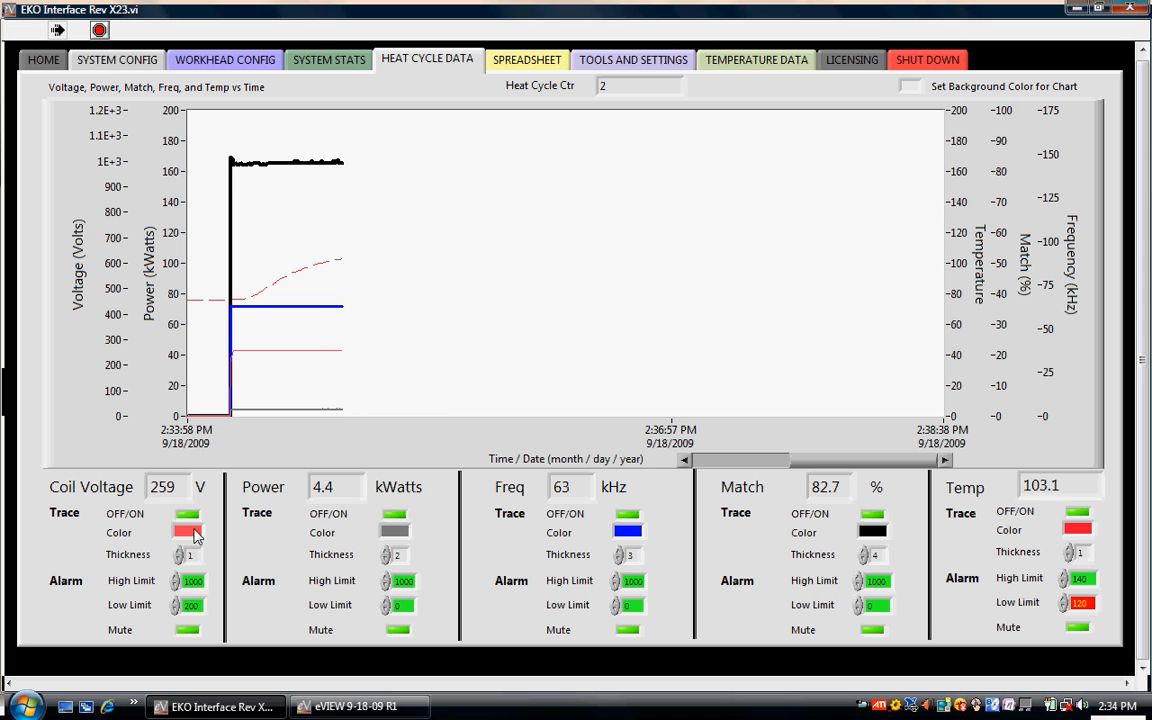
Adjust the coil voltage trace colour, set its low alarm to 280, and thickness to 1
left_click(188, 531)
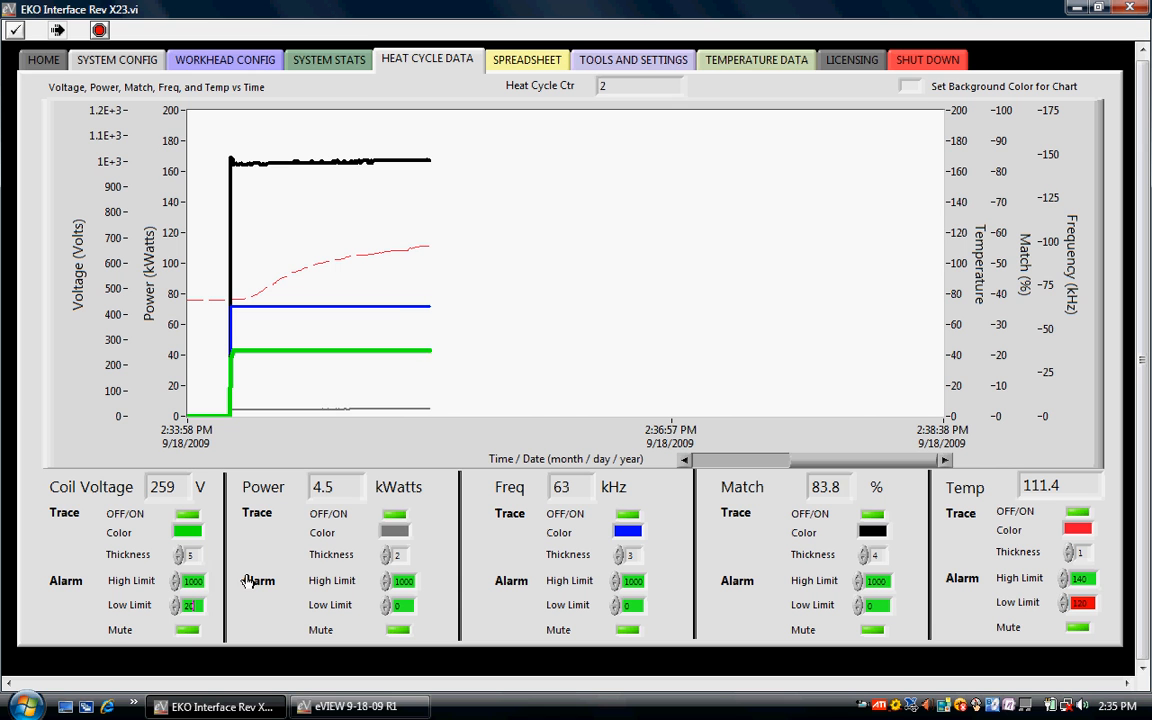
left_click(175, 600)
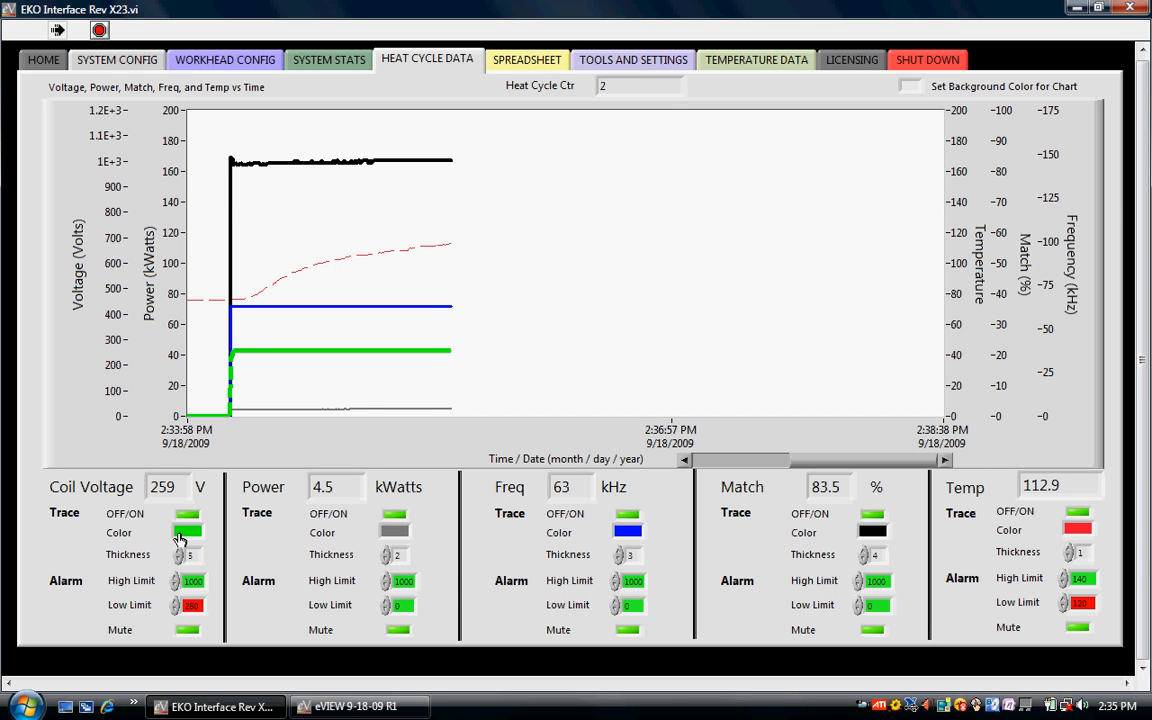
left_click(180, 555)
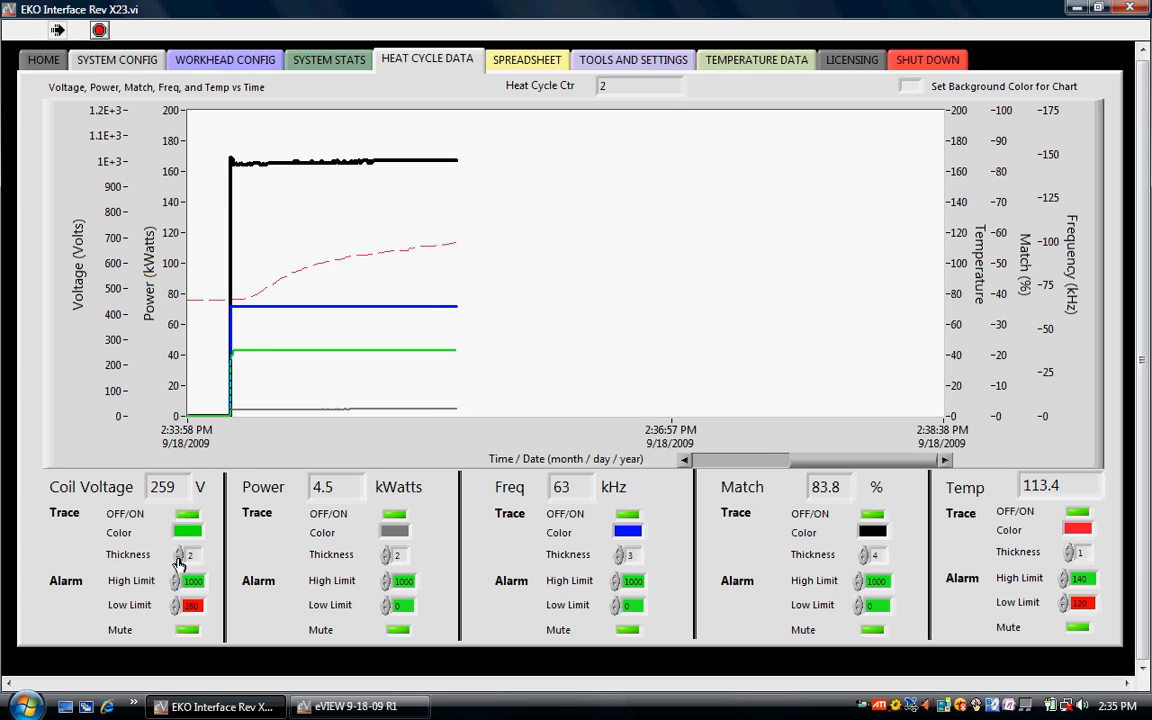
left_click(179, 556)
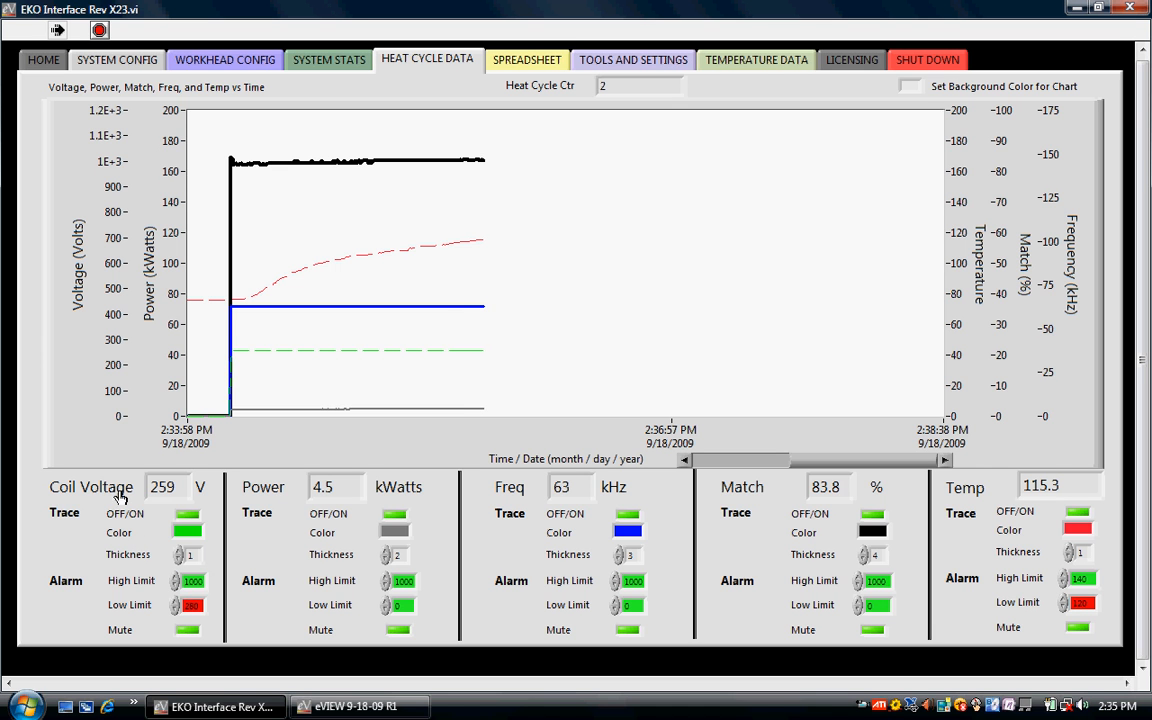
mouse_move(405, 364)
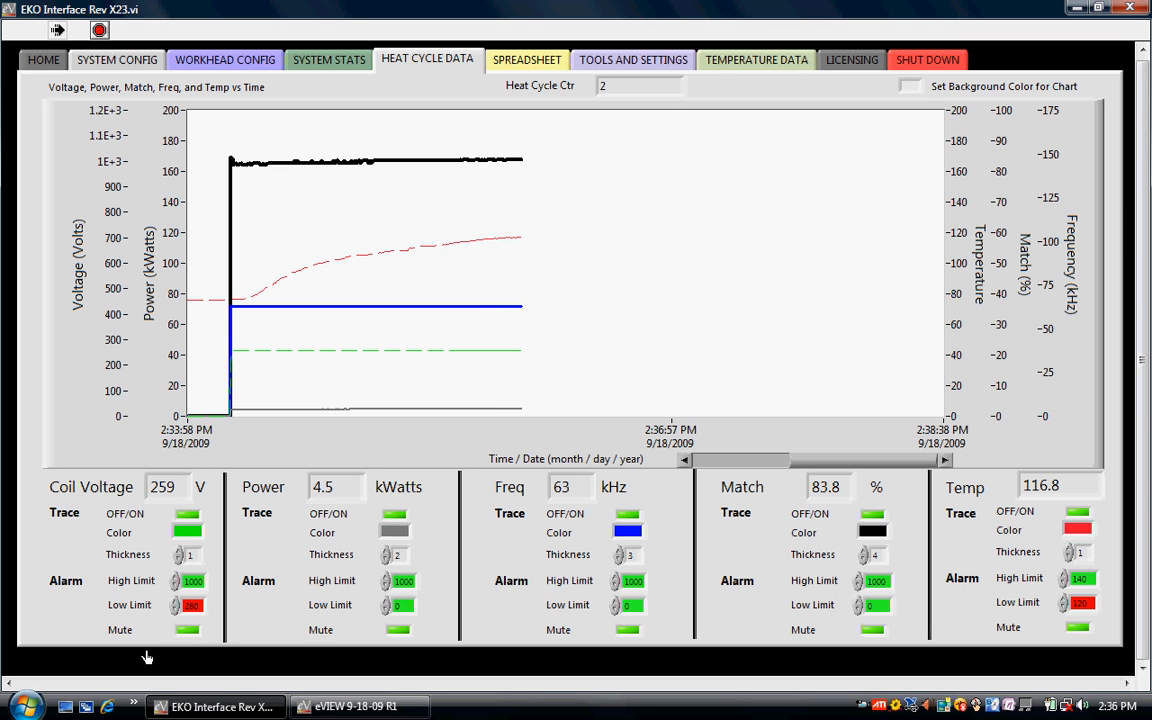
mouse_move(479, 323)
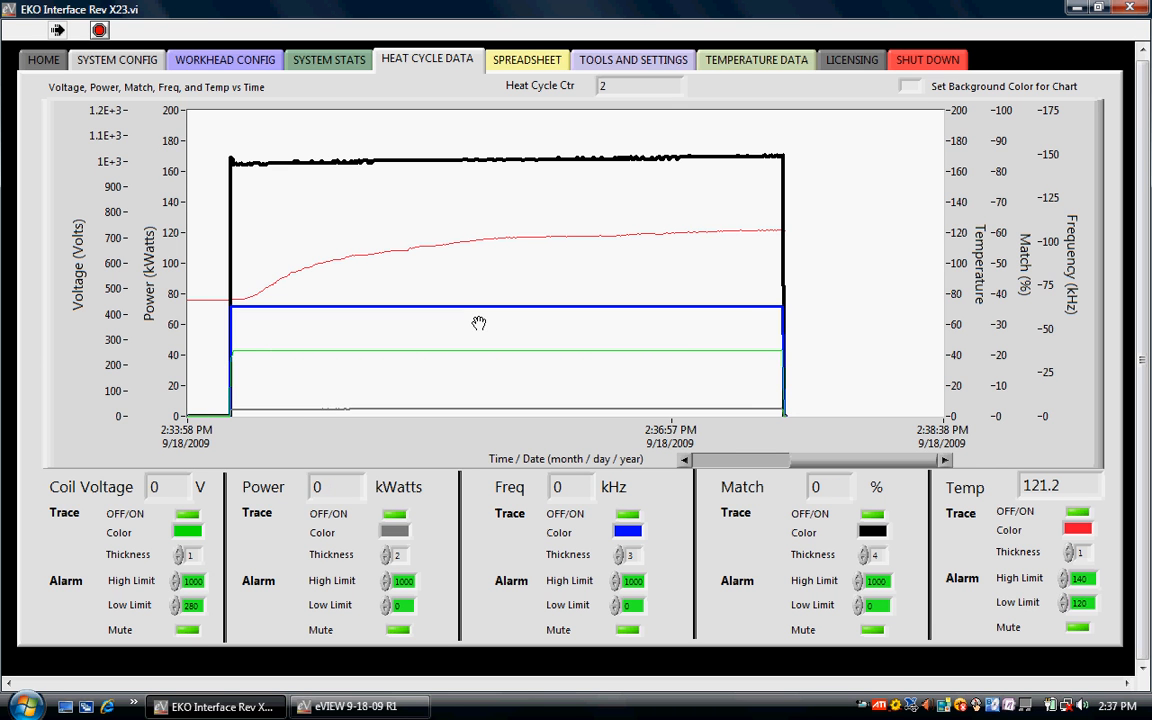
mouse_move(728, 67)
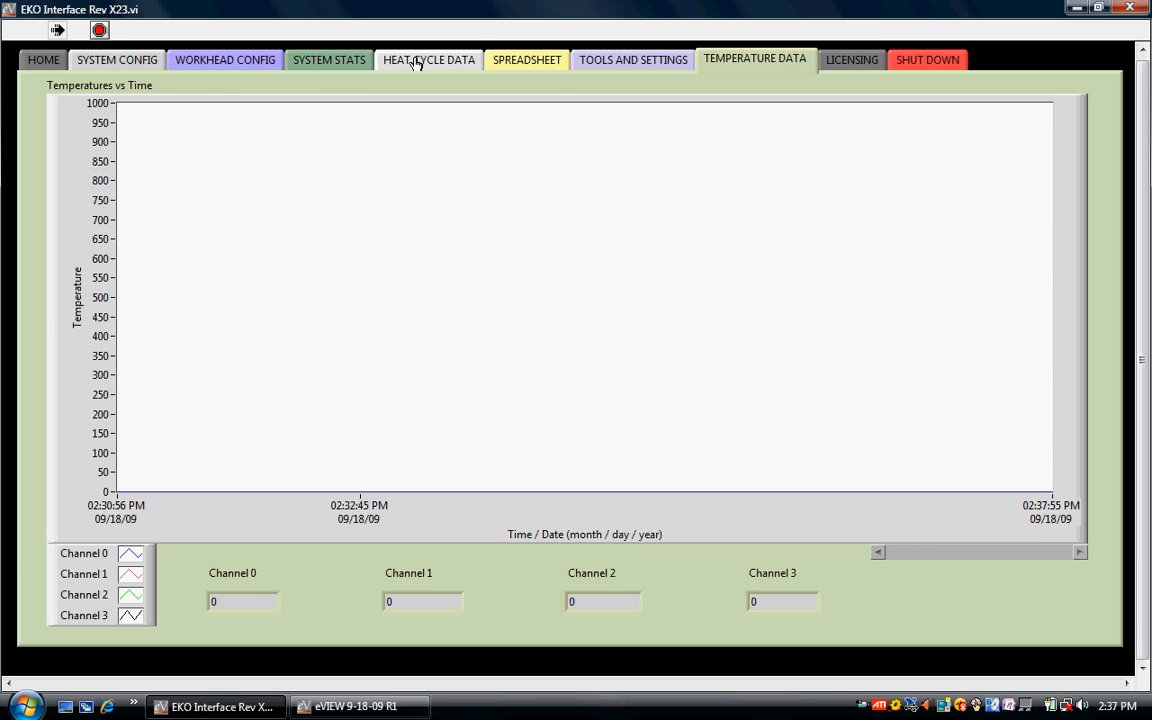
Switch from Temperature Data back to the completed Heat Cycle Data graph
left_click(428, 59)
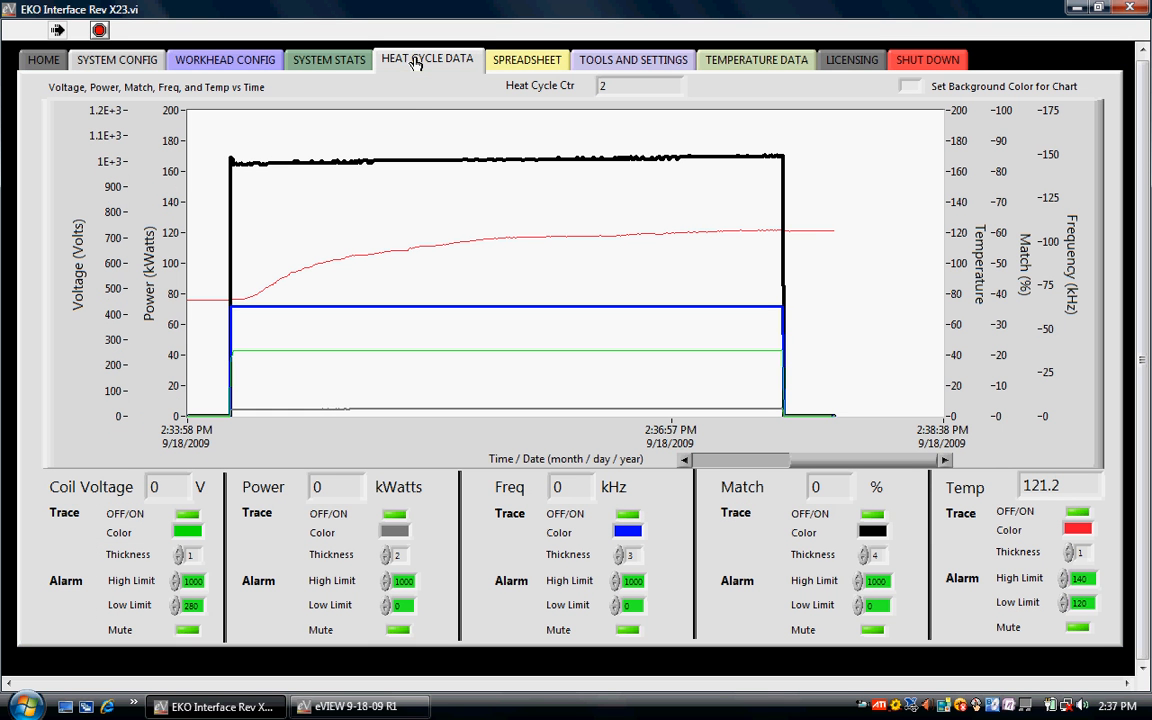
mouse_move(430, 110)
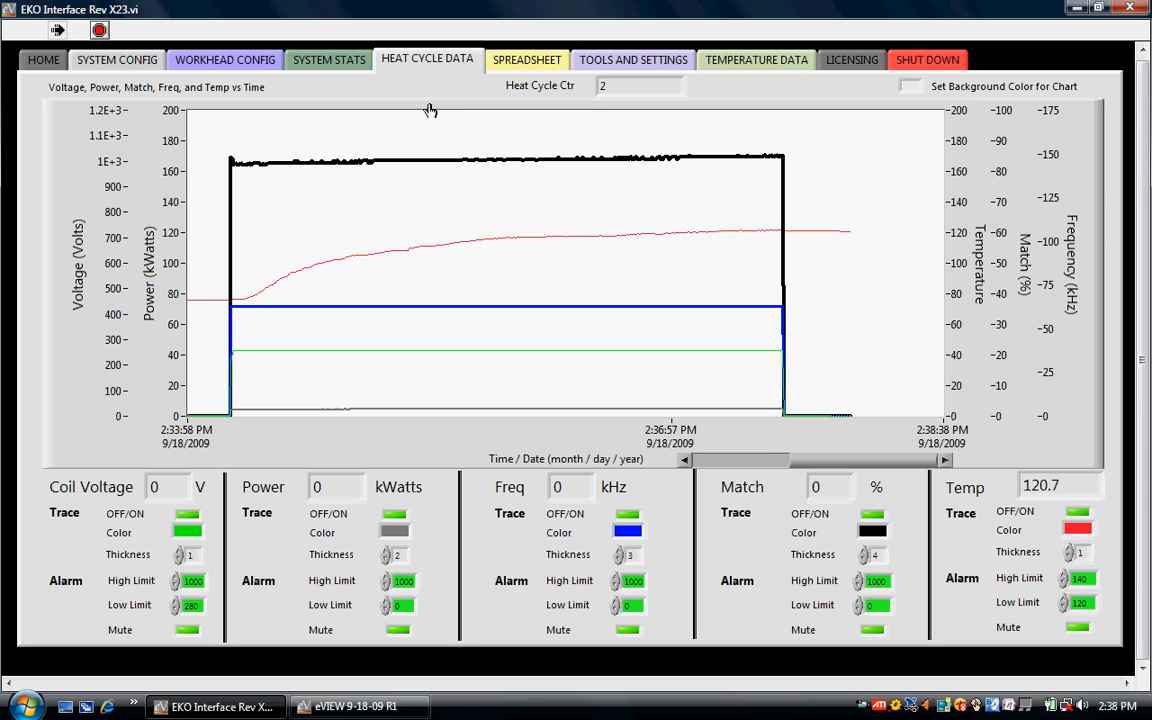
mouse_move(570, 83)
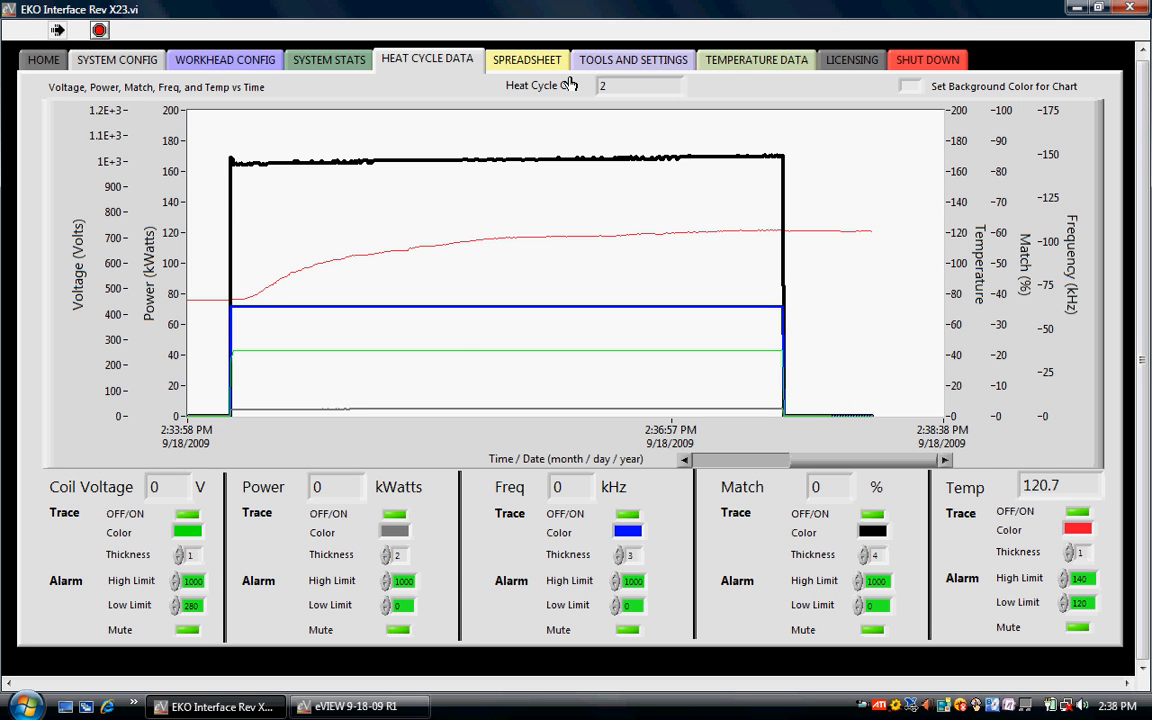
Open the Spreadsheet page listing logged heat cycle readings
left_click(525, 59)
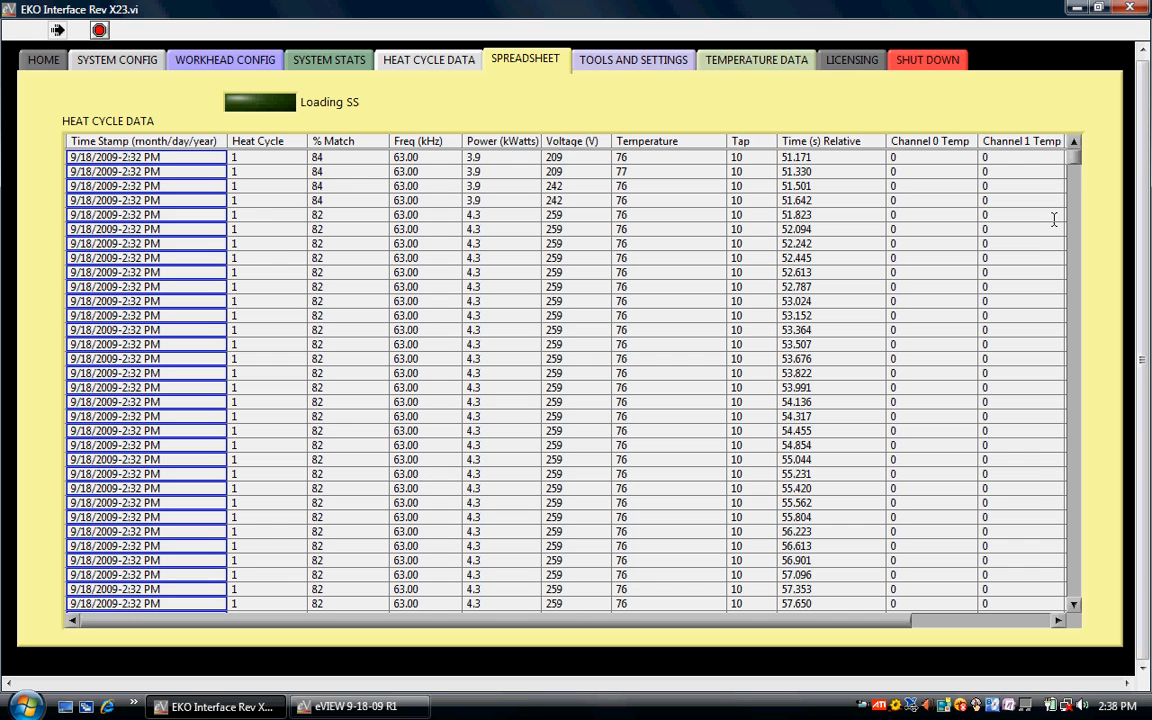
mouse_move(177, 185)
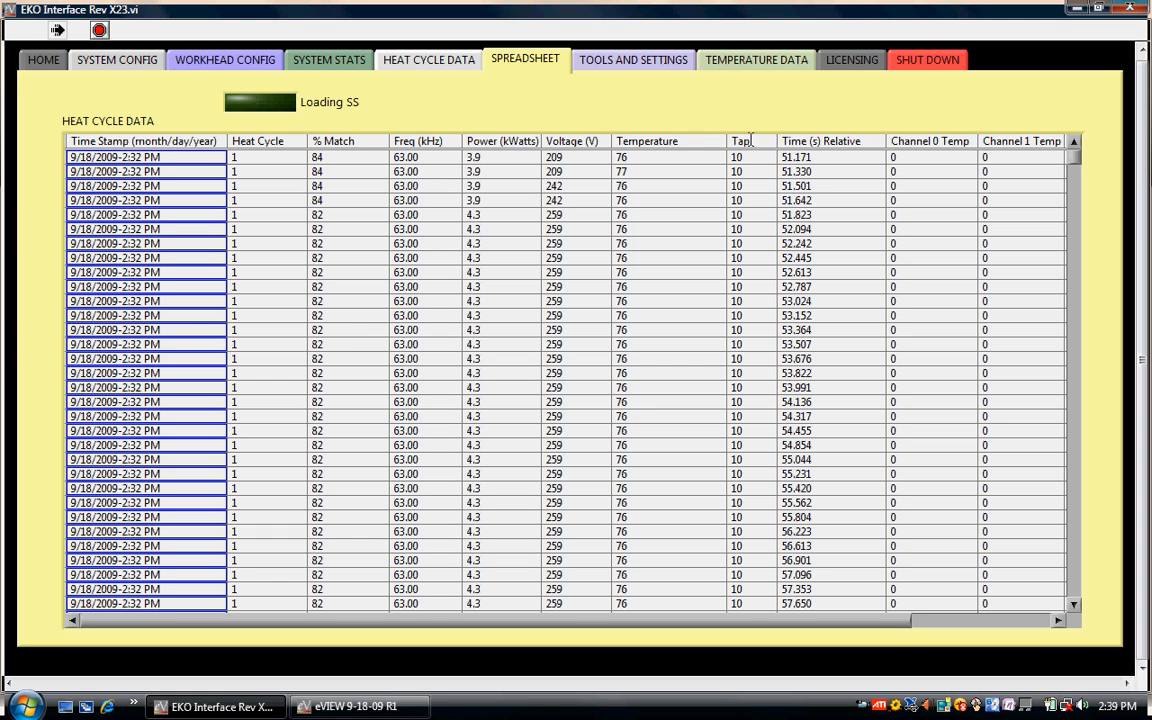
mouse_move(822, 152)
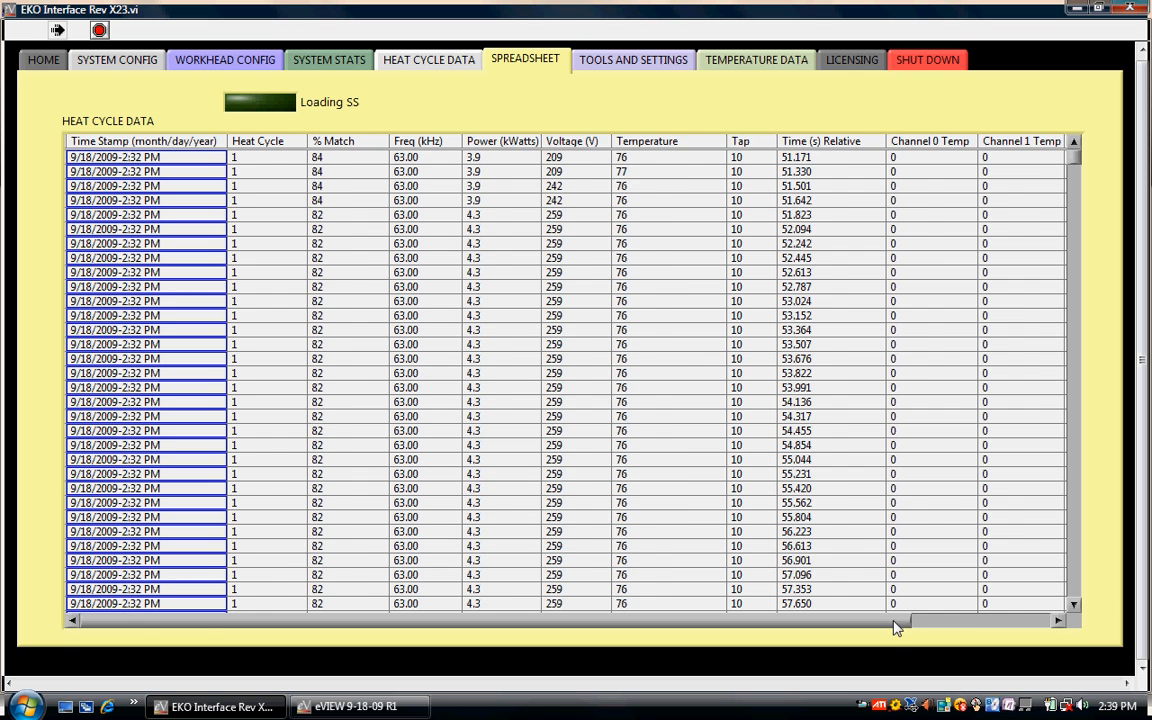
Scroll the spreadsheet right to reveal the Channel 0–3 Temp columns
scroll("right", 3)
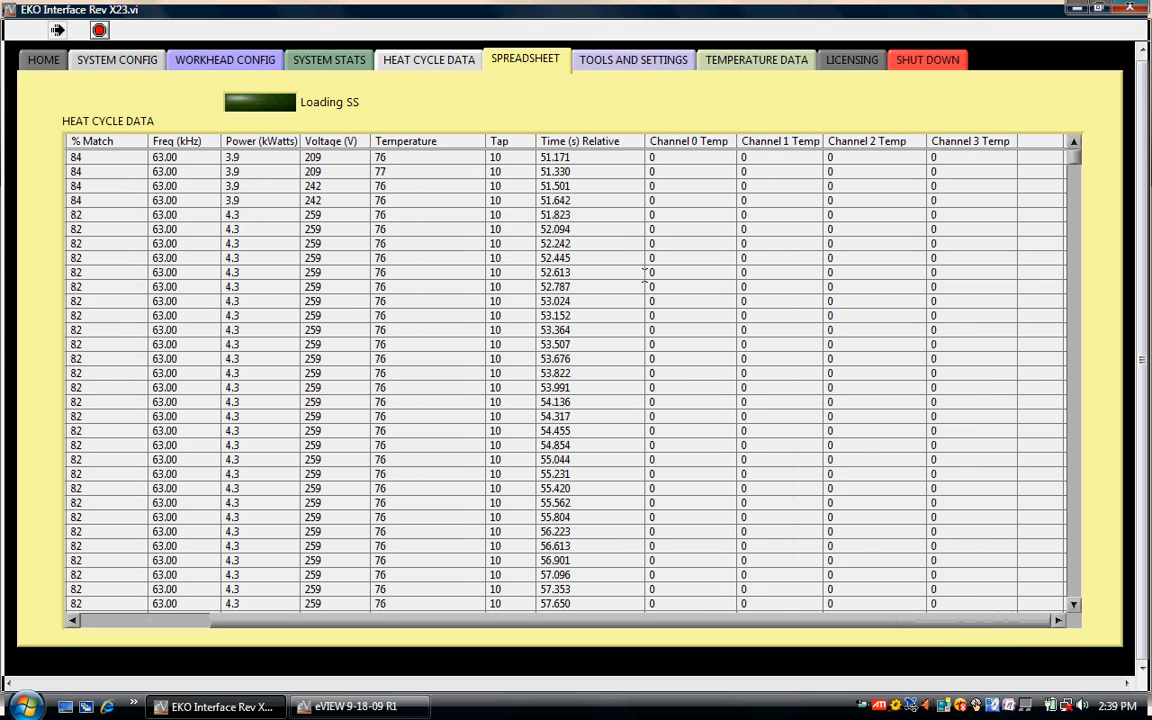
mouse_move(697, 258)
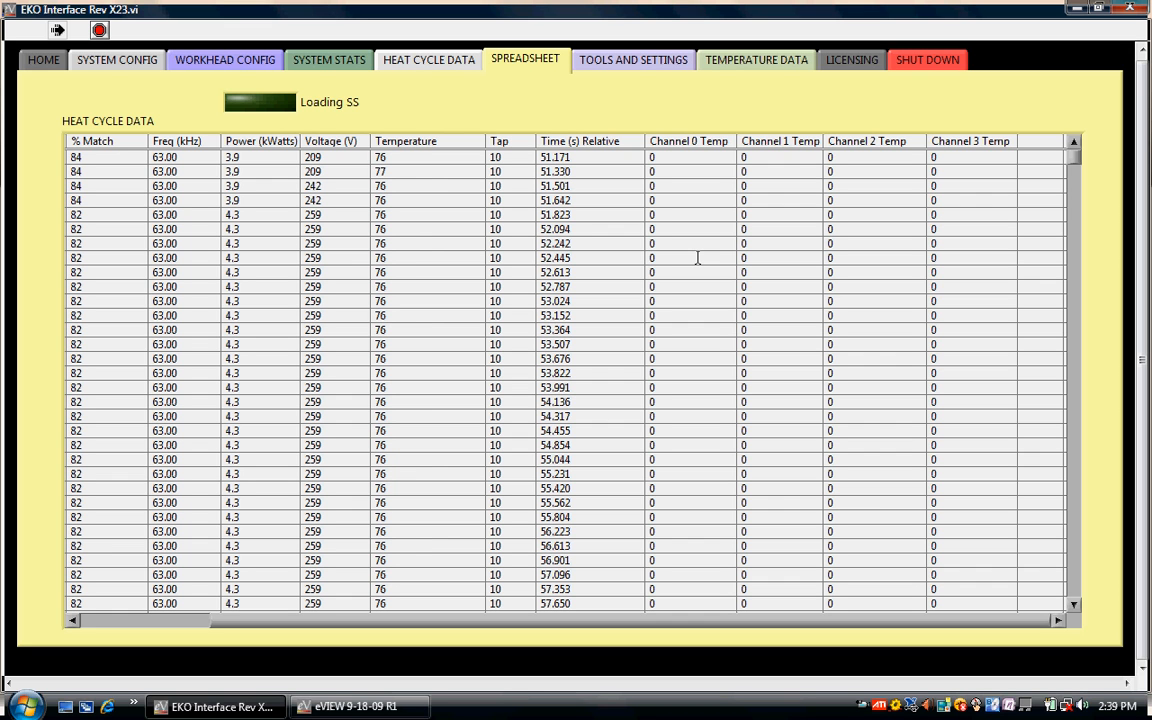
mouse_move(866, 711)
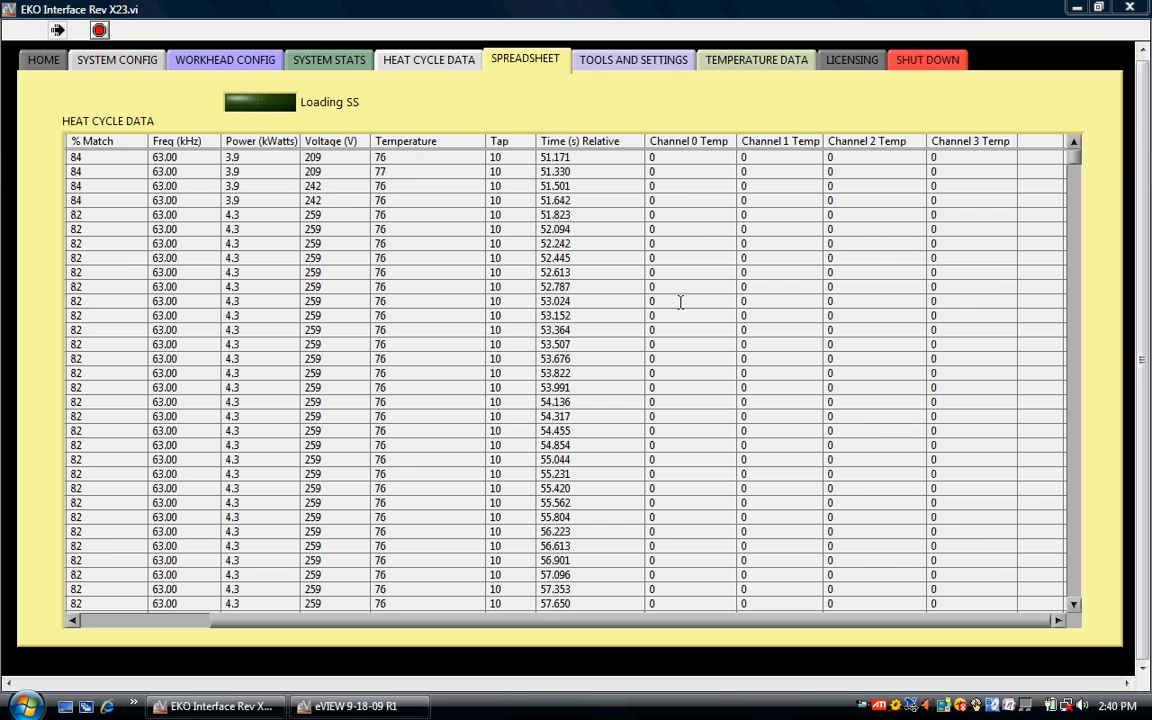
mouse_move(845, 65)
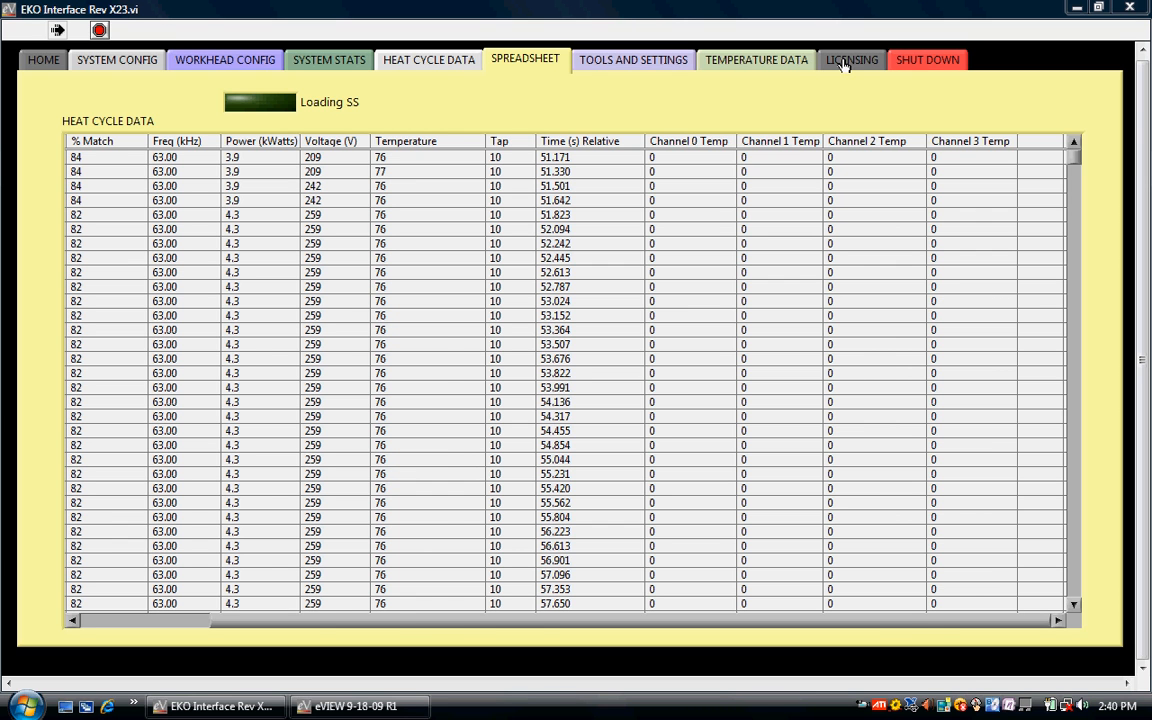
Show the licensing page for EKO ID 21463, license 19124, functional level 1
left_click(851, 59)
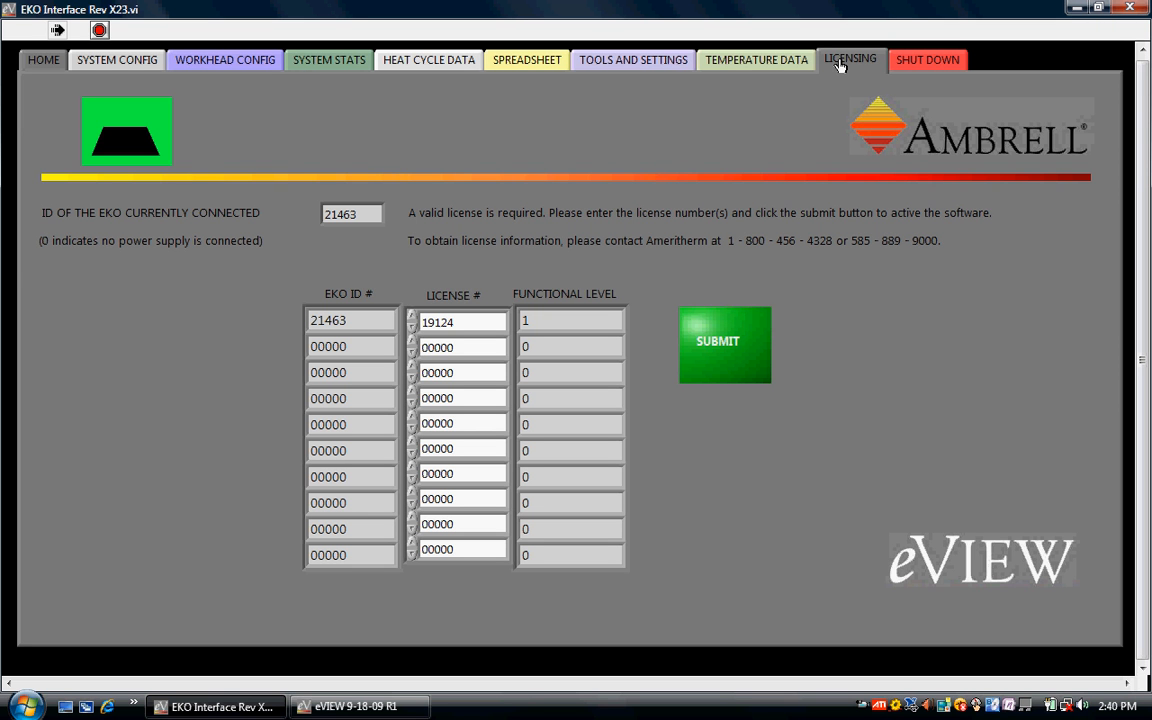
mouse_move(658, 8)
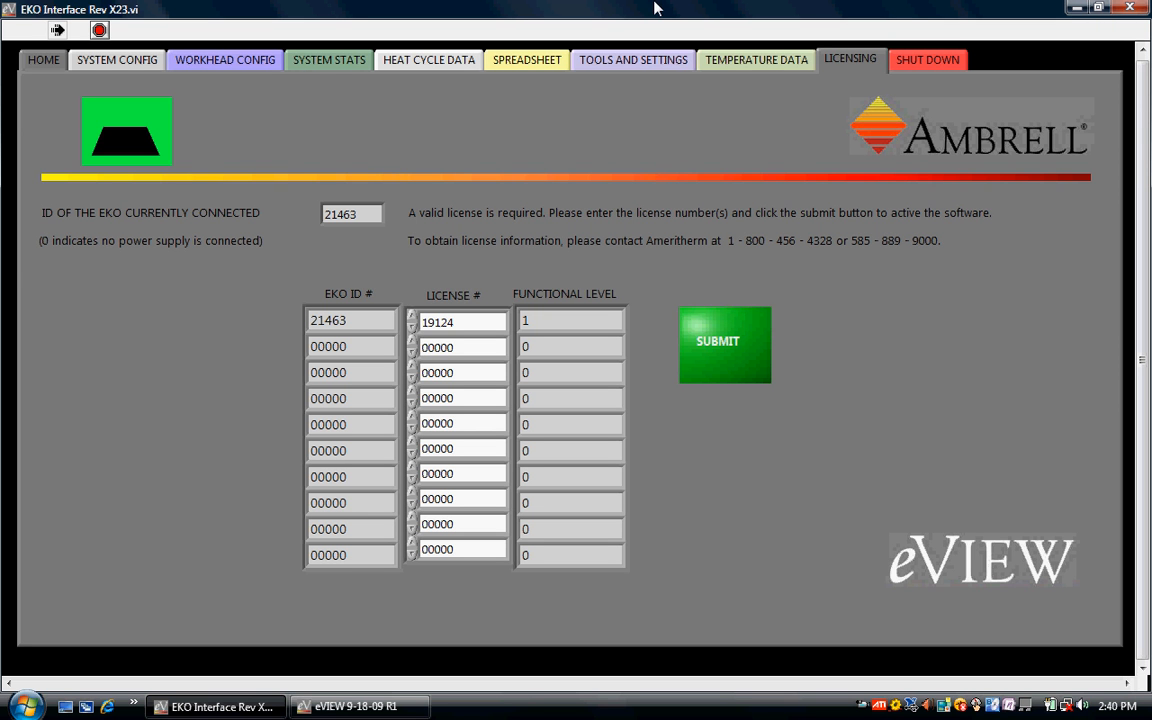
Review system stats, then reopen the heat cycle graph showing counter 2 and 78.7
left_click(327, 59)
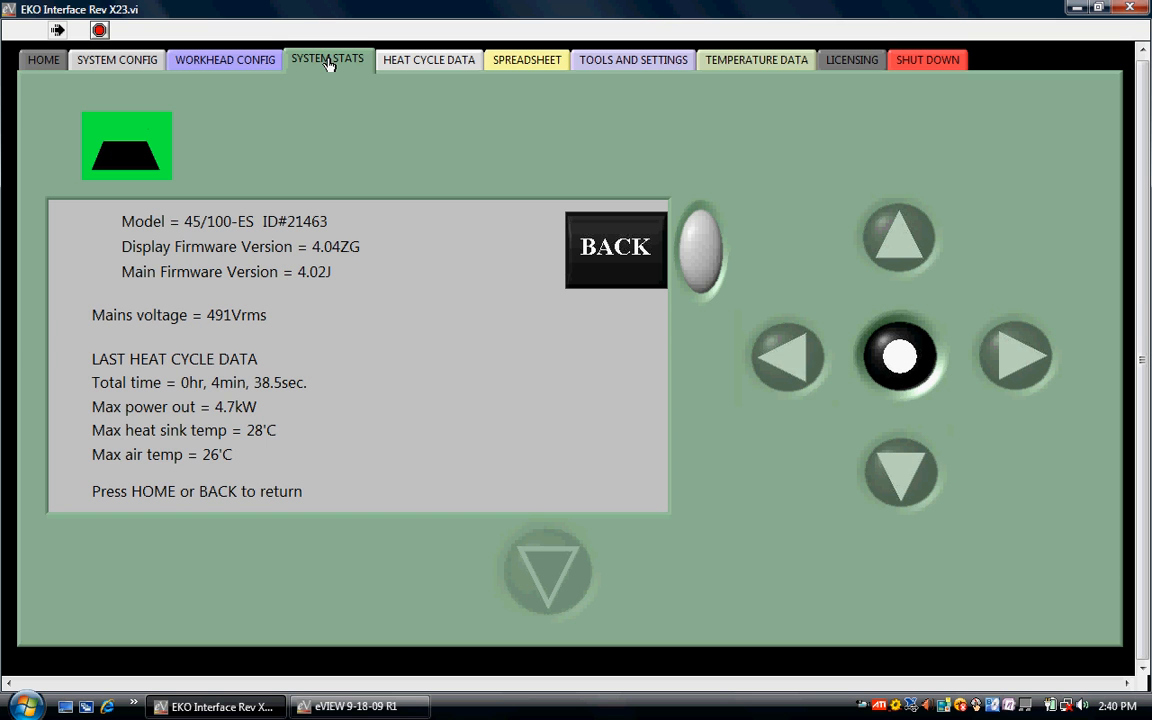
mouse_move(343, 122)
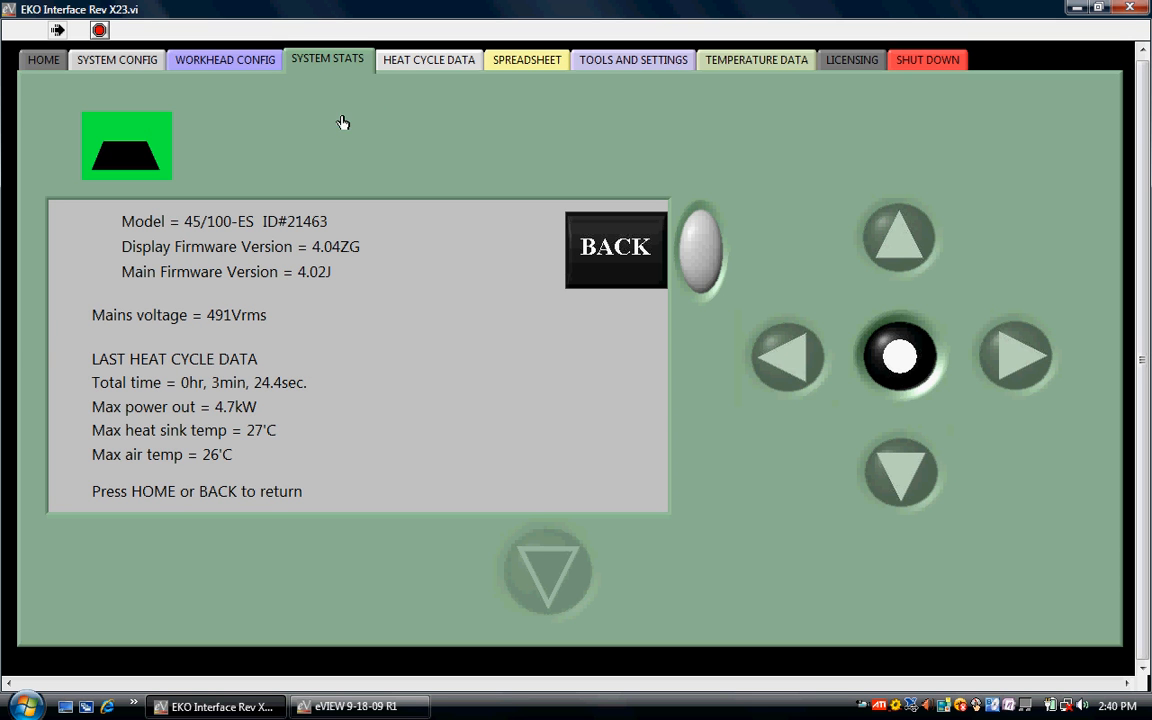
mouse_move(48, 65)
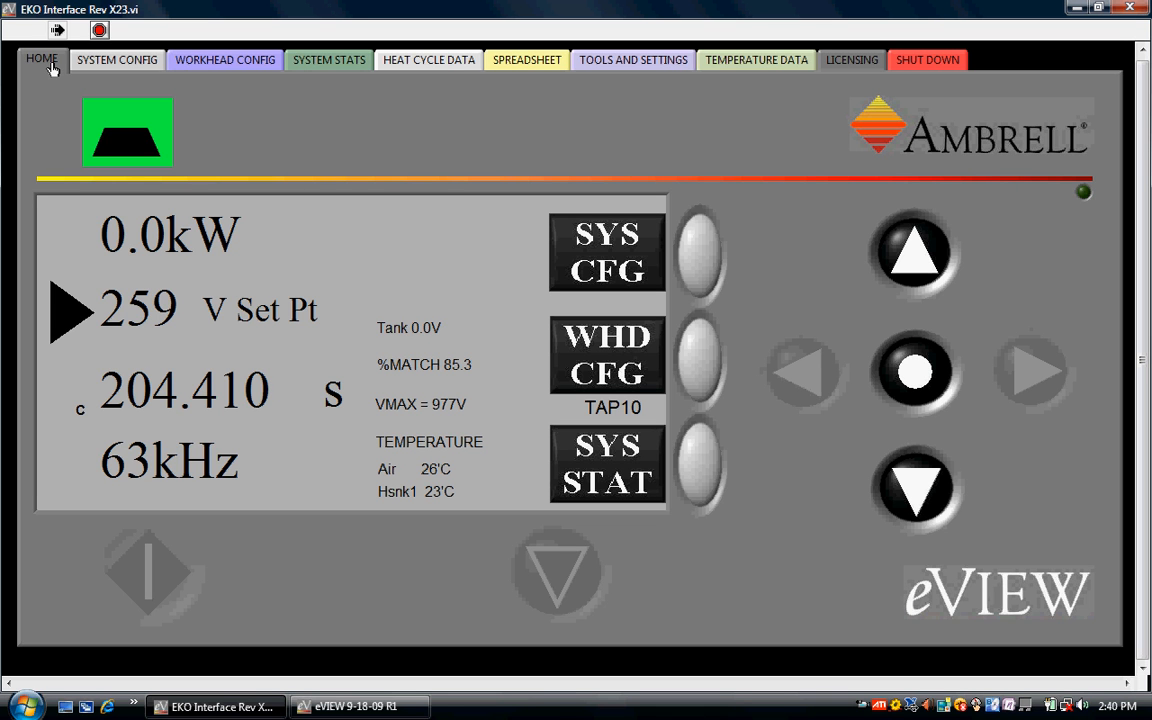
mouse_move(235, 38)
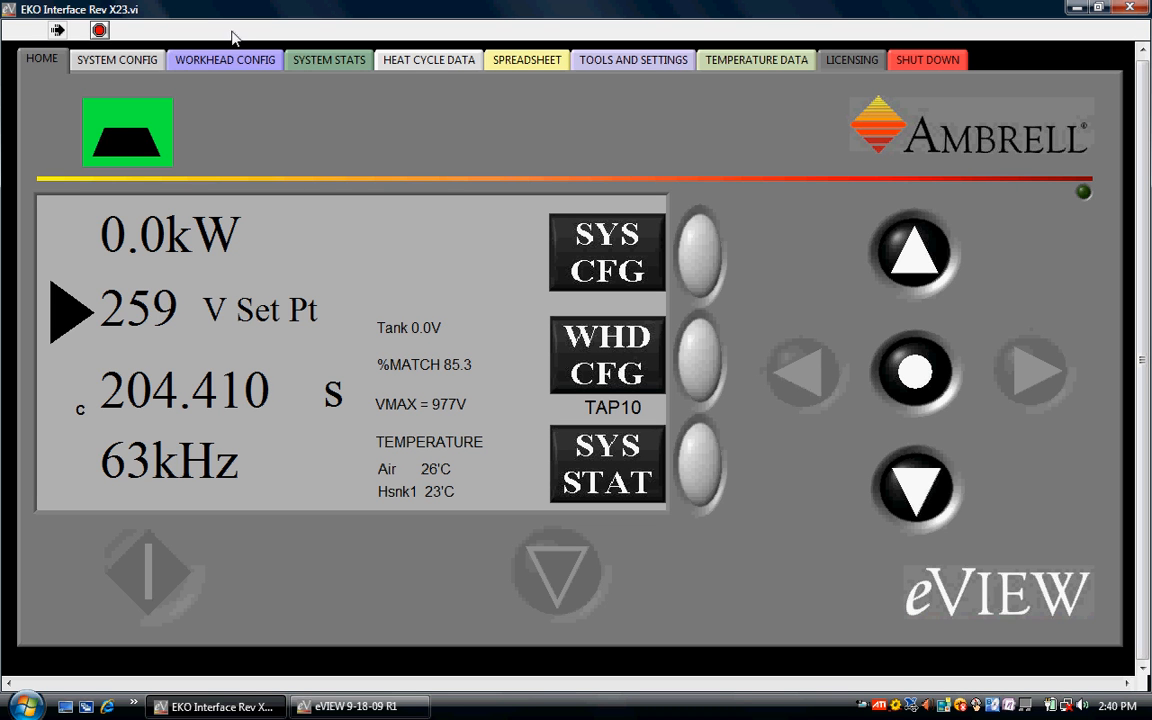
left_click(427, 59)
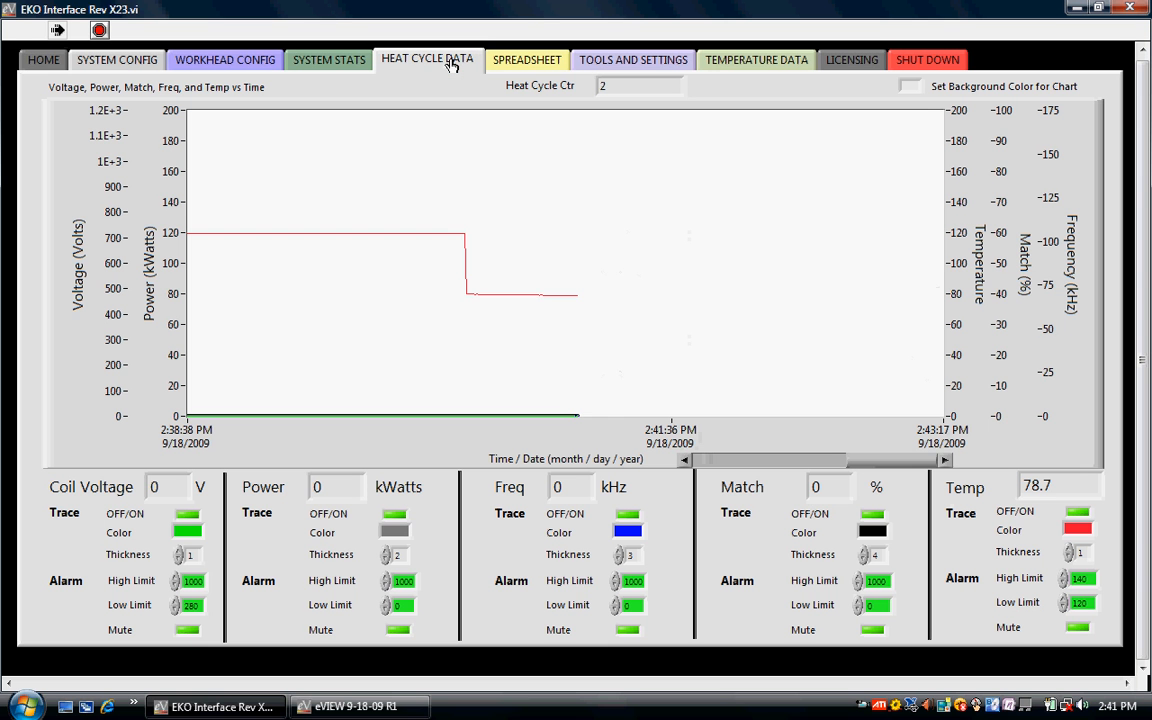